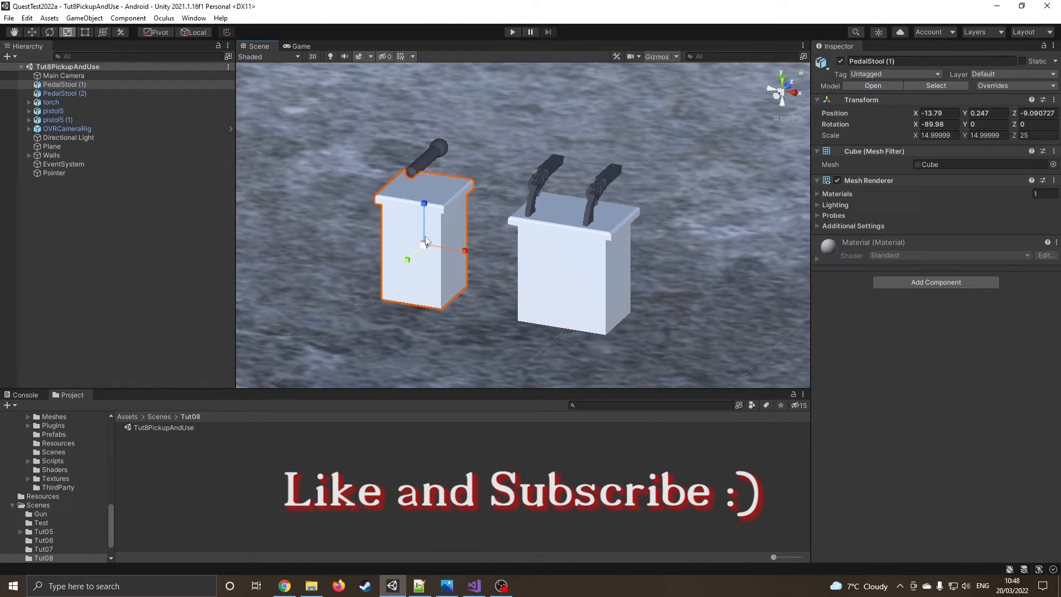
- Select both pistols and expand their kinematic Rigidbody and Box Collider components
{"action": "left_click", "coordinate": [56, 120]}
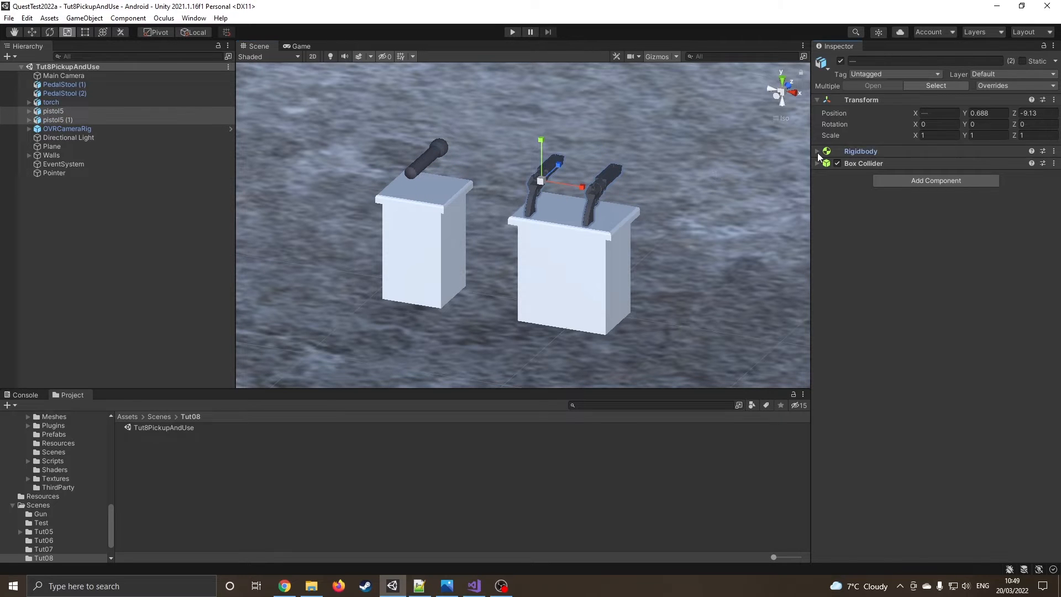
{"action": "left_click", "coordinate": [818, 151]}
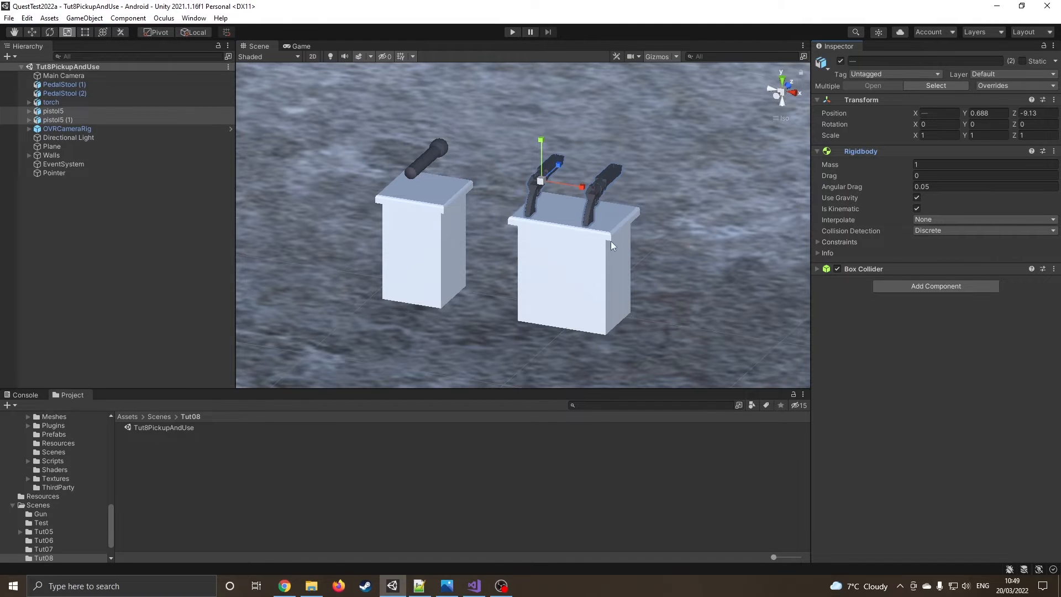
{"action": "mouse_move", "coordinate": [212, 183]}
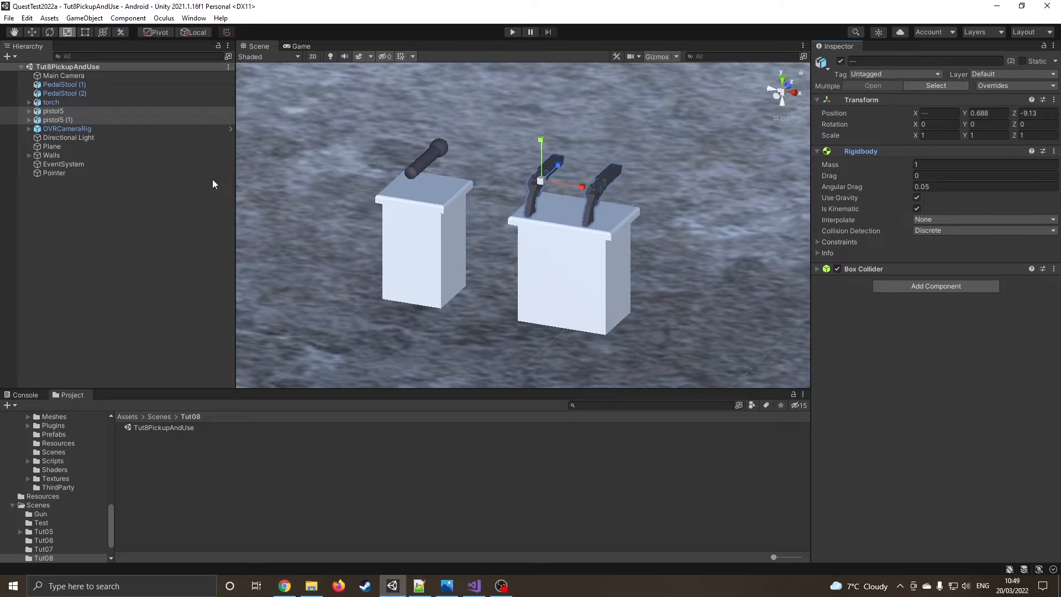
{"action": "left_click", "coordinate": [817, 268]}
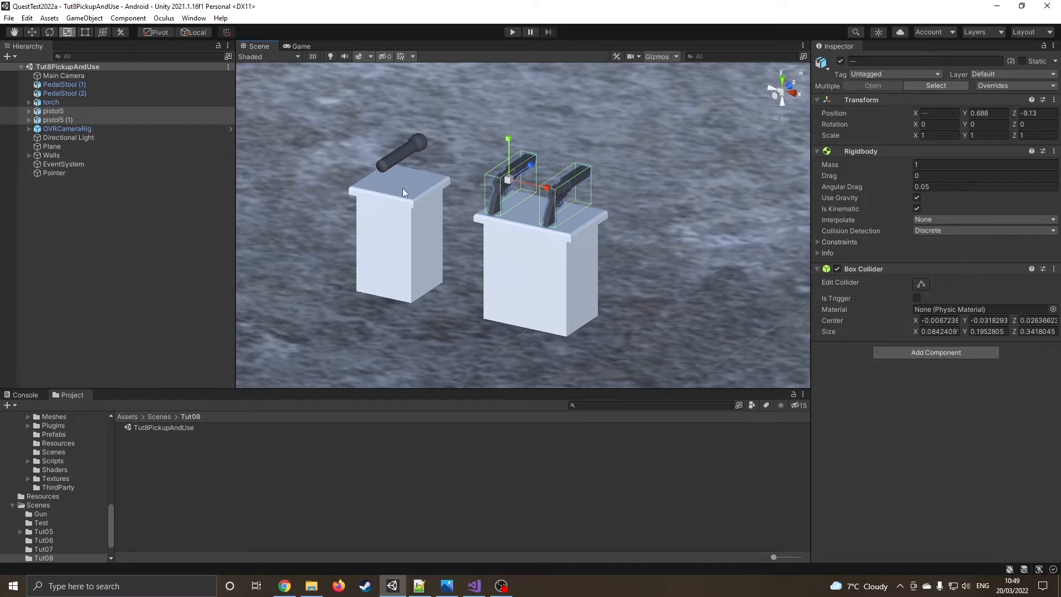
- Expand OVRCameraRig and inspect LeftHandAnchor, RightHandAnchor and the controller prefab, then both anchors together
{"action": "left_click", "coordinate": [30, 129]}
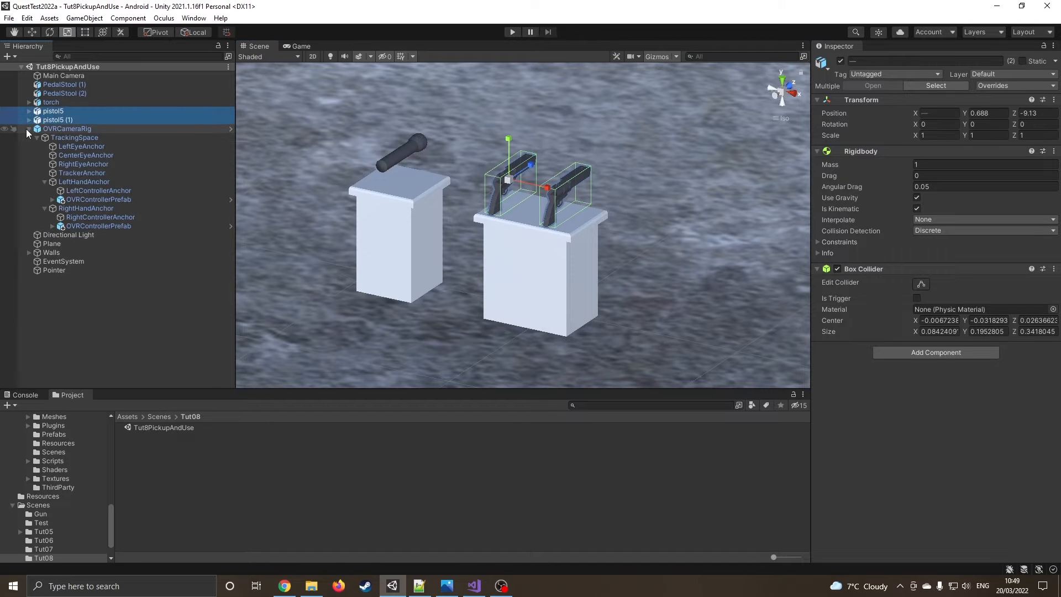
{"action": "left_click", "coordinate": [84, 181]}
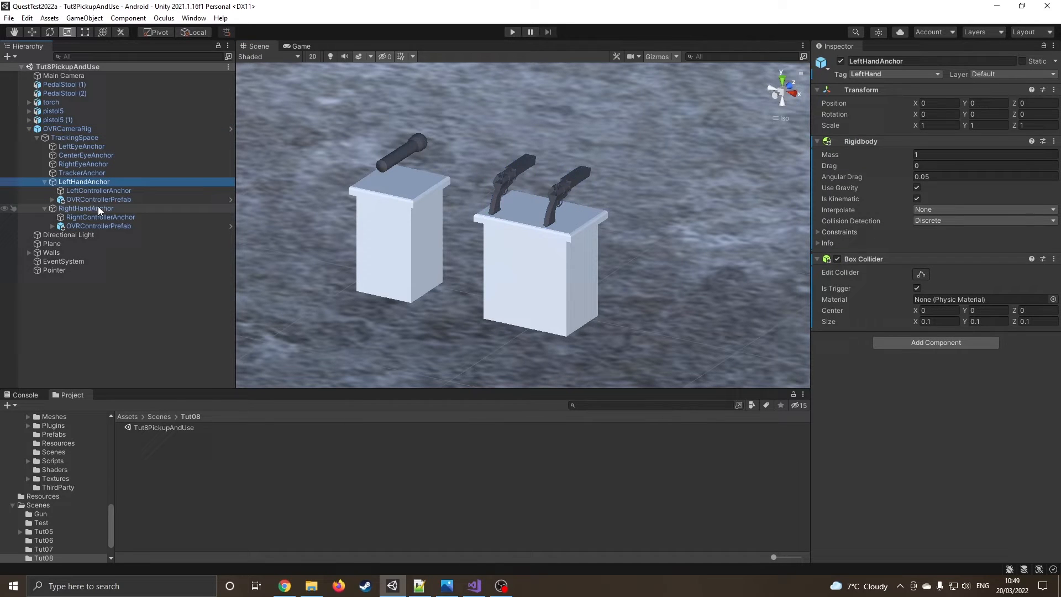
{"action": "left_click", "coordinate": [86, 208]}
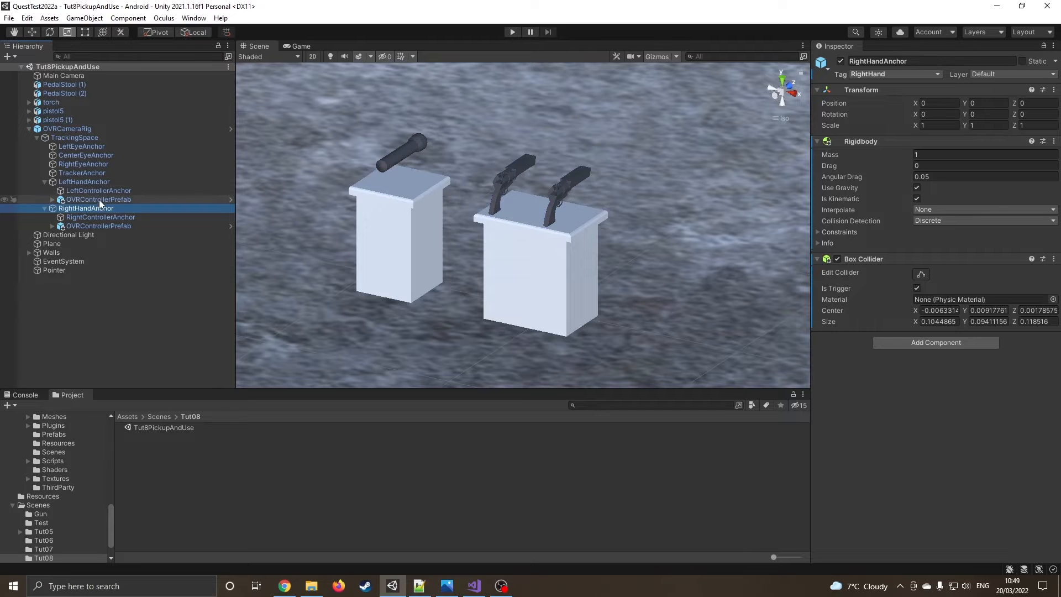
{"action": "left_click", "coordinate": [99, 199]}
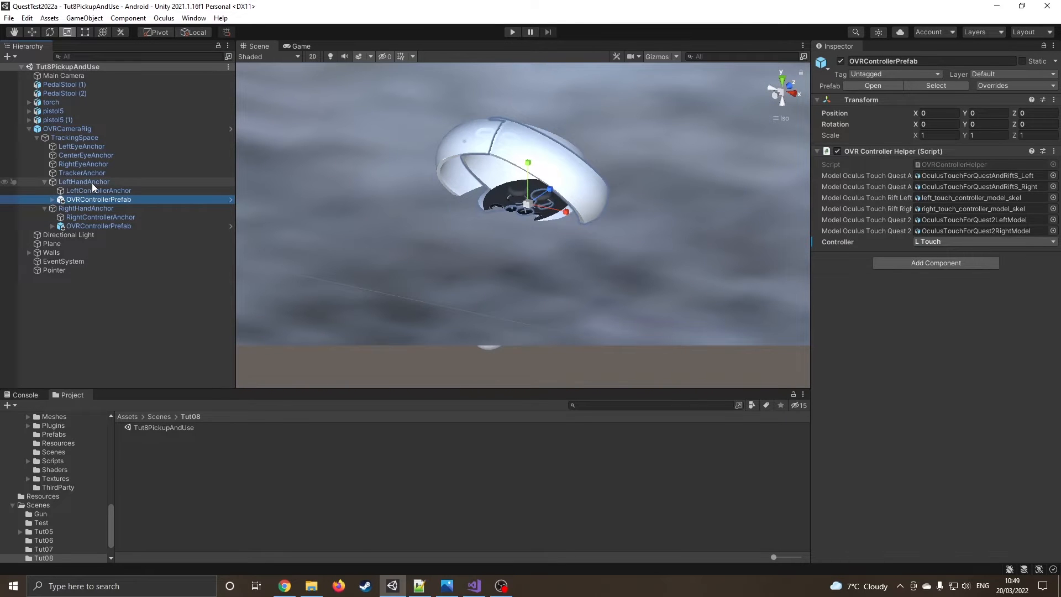
{"action": "left_click", "coordinate": [85, 209]}
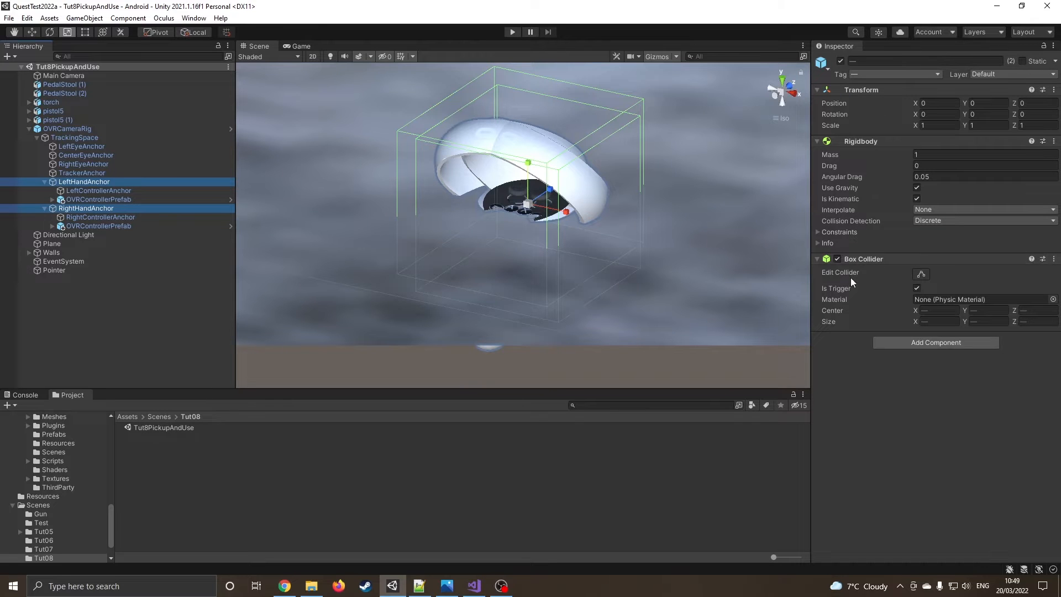
{"action": "left_click", "coordinate": [917, 288]}
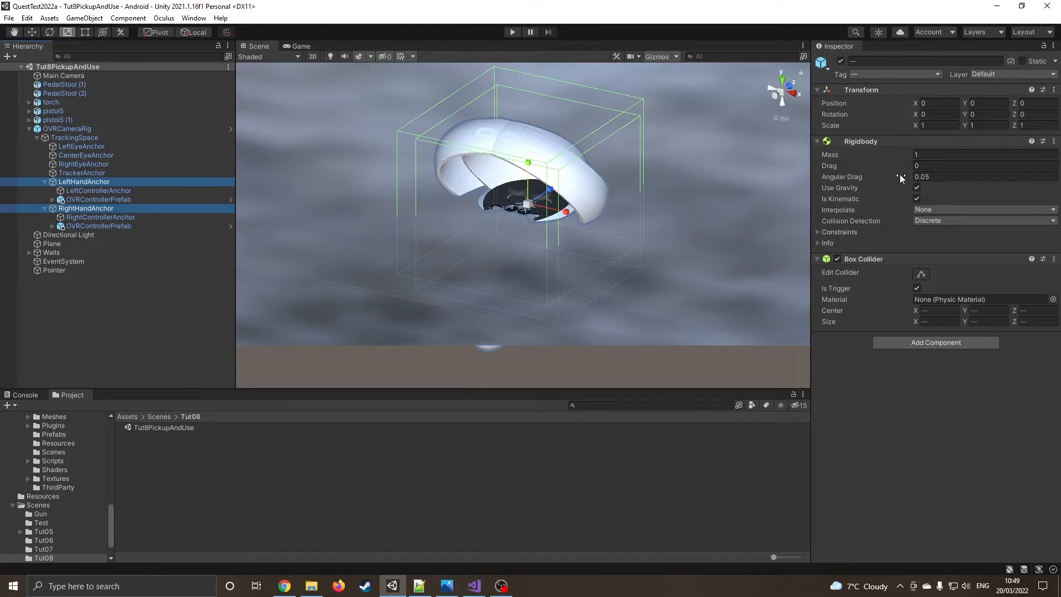
{"action": "mouse_move", "coordinate": [912, 206]}
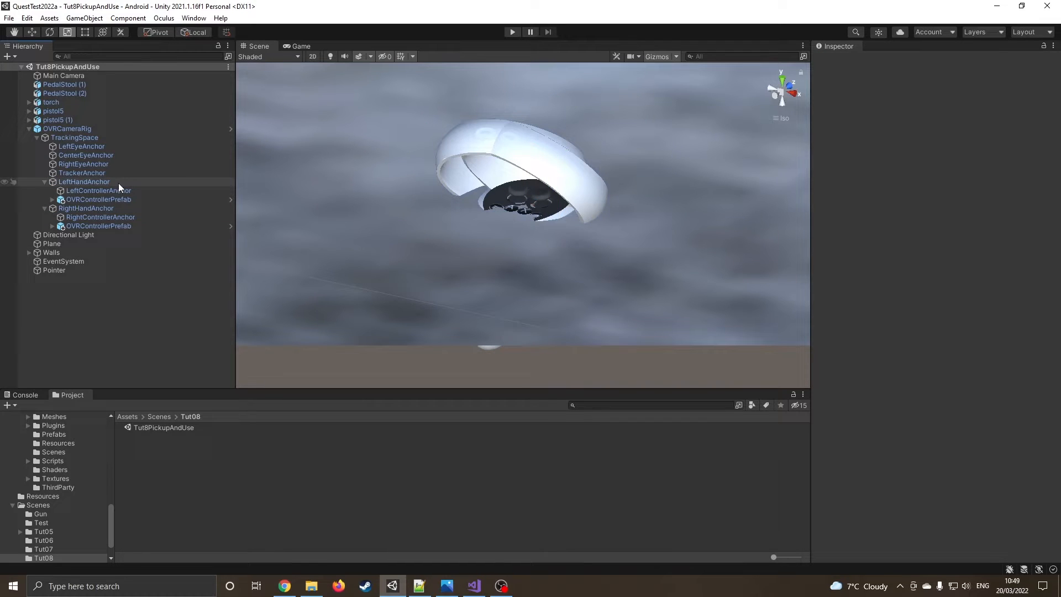
- View the project's tags, then confirm LeftHandAnchor uses the LeftHand tag without changing it
{"action": "left_click", "coordinate": [84, 182]}
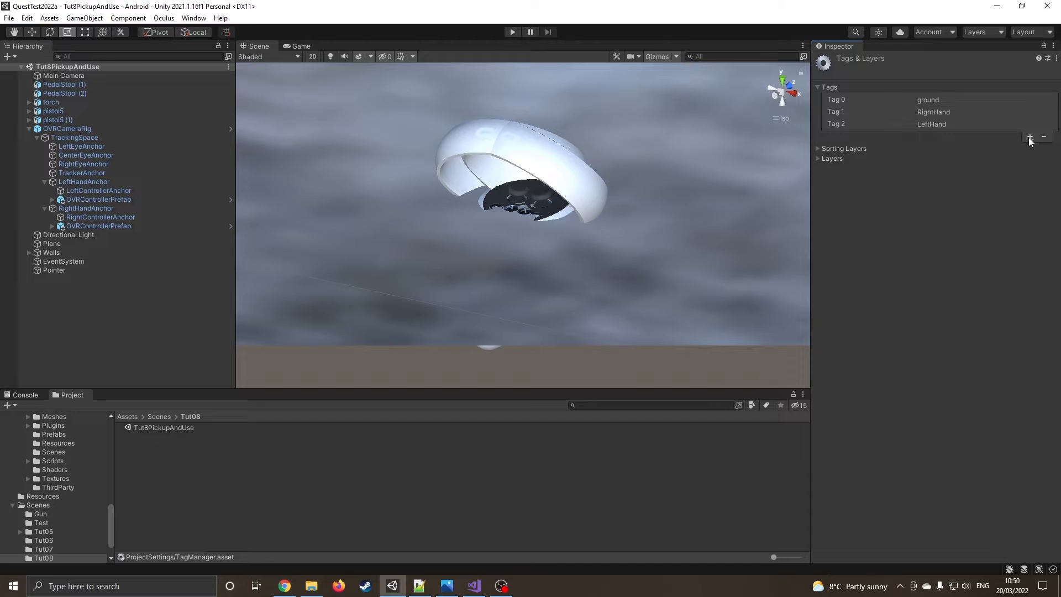
{"action": "mouse_move", "coordinate": [999, 137]}
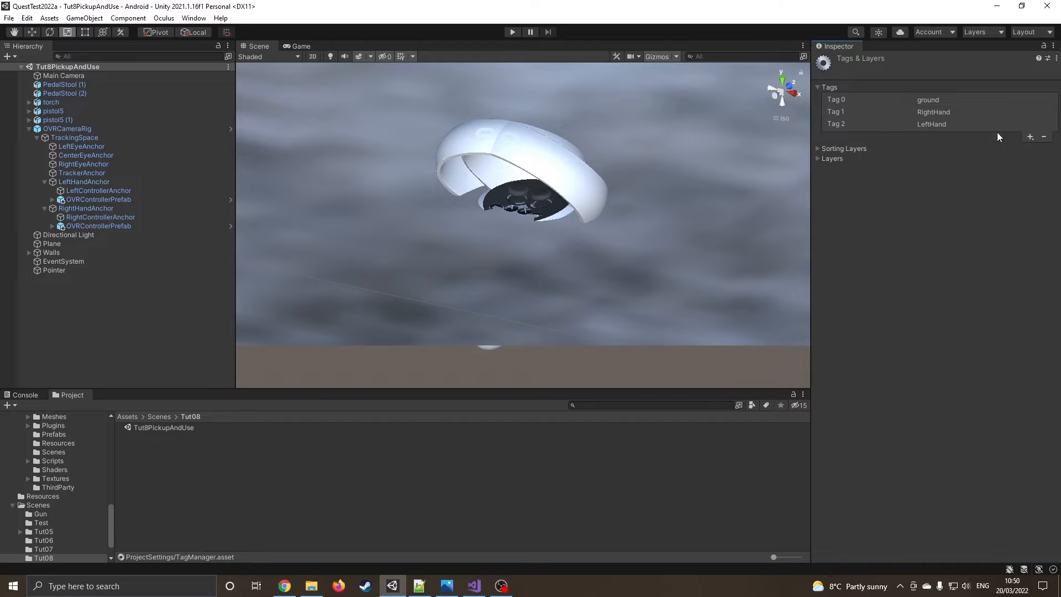
{"action": "mouse_move", "coordinate": [844, 98]}
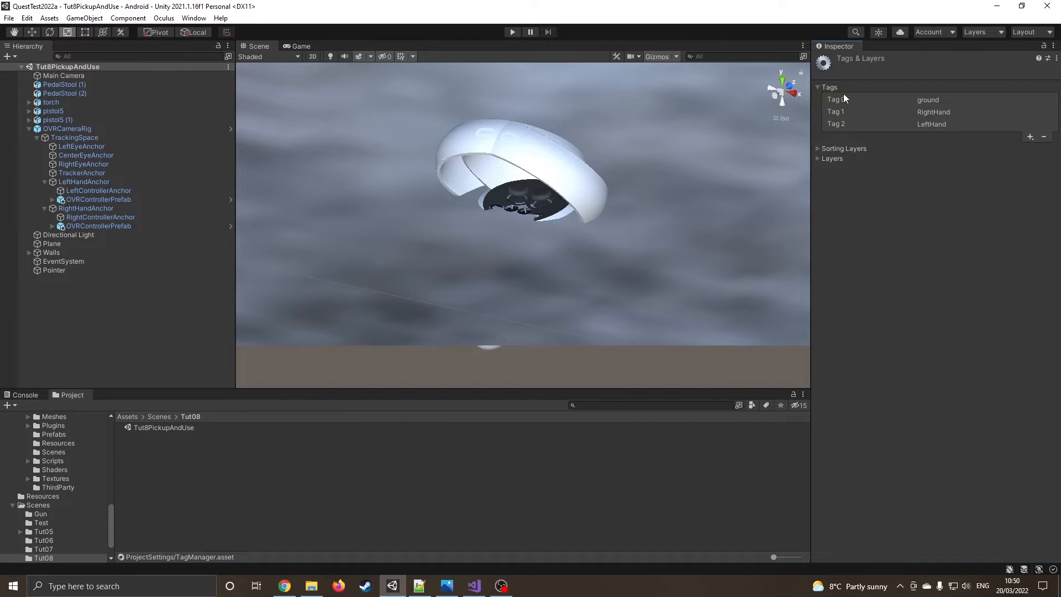
{"action": "left_click", "coordinate": [84, 181]}
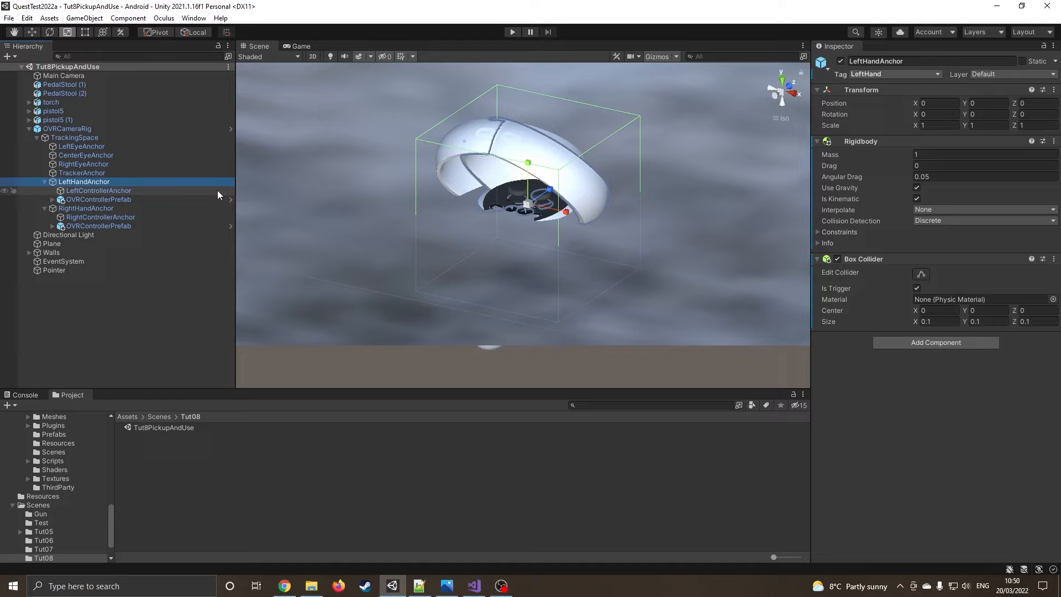
{"action": "left_click", "coordinate": [893, 73]}
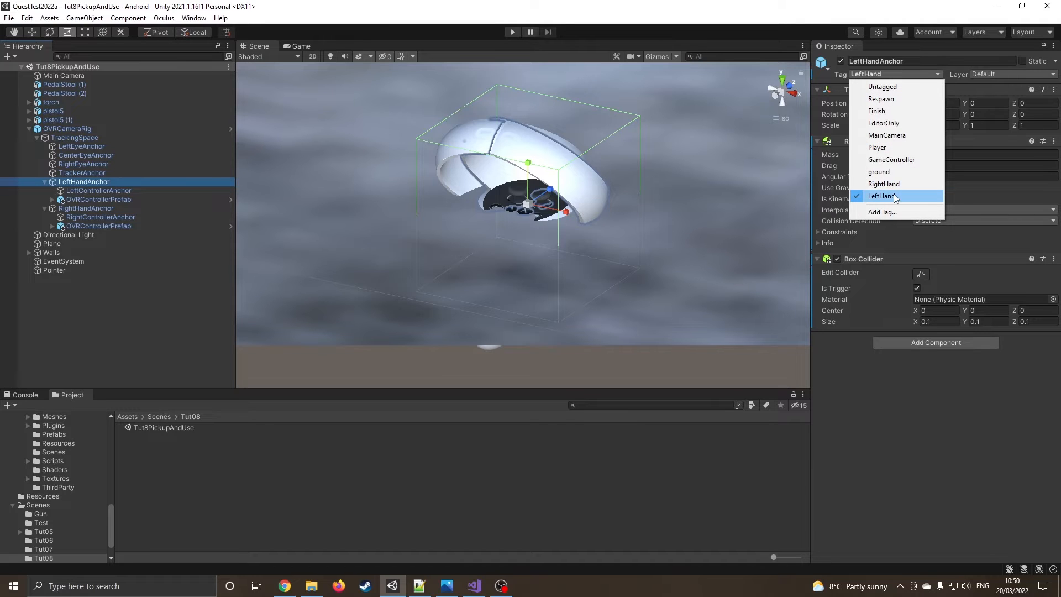
{"action": "mouse_move", "coordinate": [897, 87]}
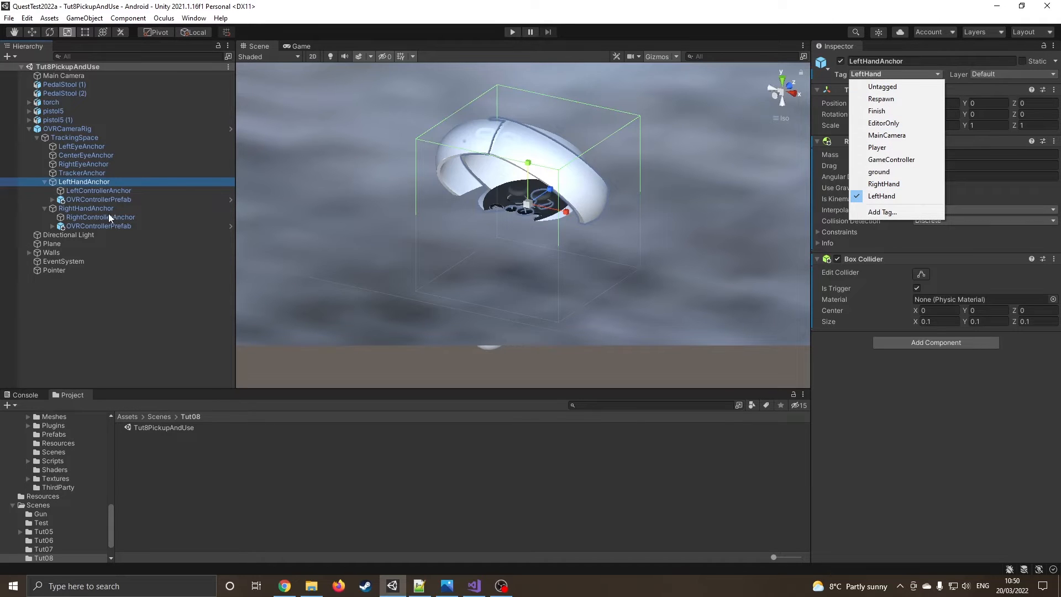
{"action": "left_click", "coordinate": [85, 209]}
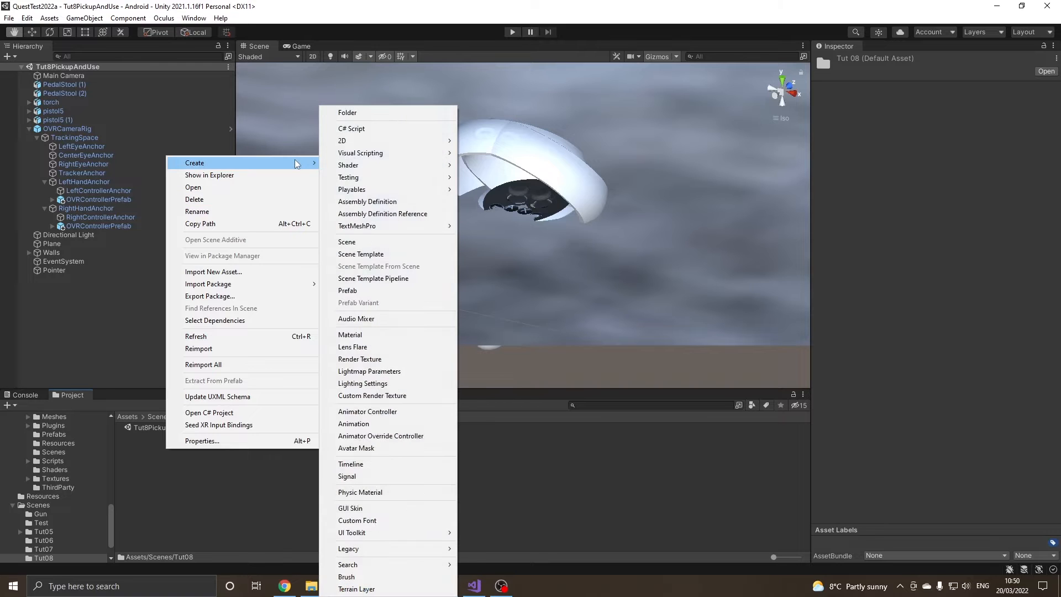
- Create a new C# script named GunPickupAndUse in the Tut08 folder
{"action": "left_click", "coordinate": [351, 129]}
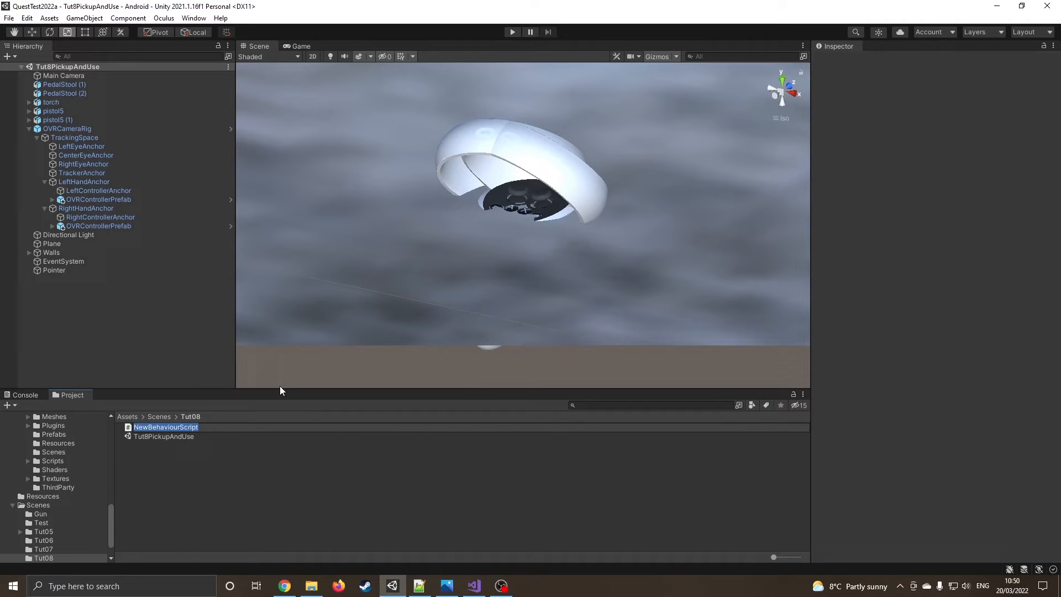
{"action": "type", "text": "G"}
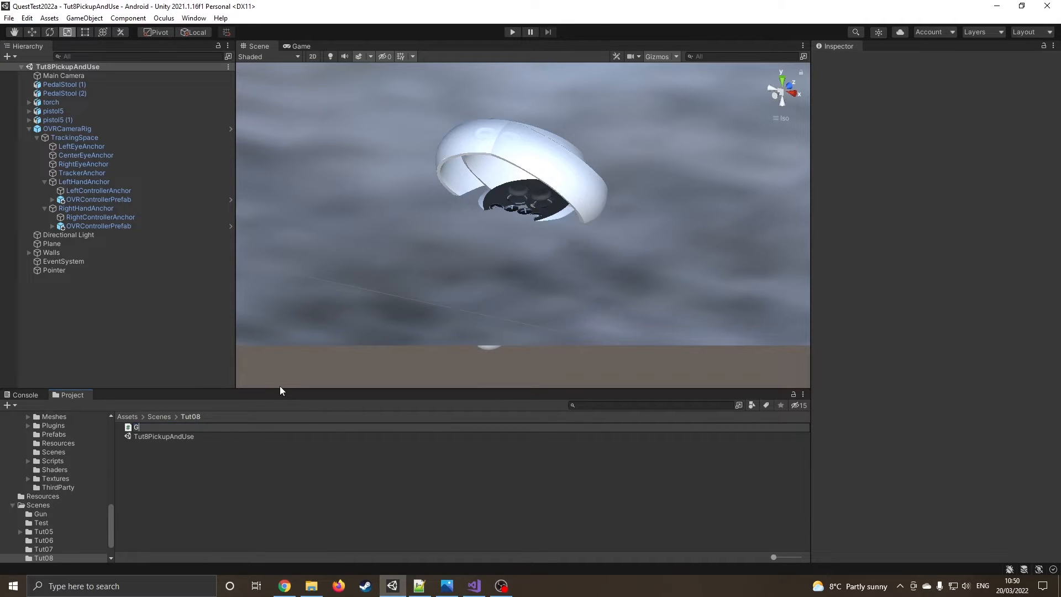
{"action": "type", "text": "unPicku"}
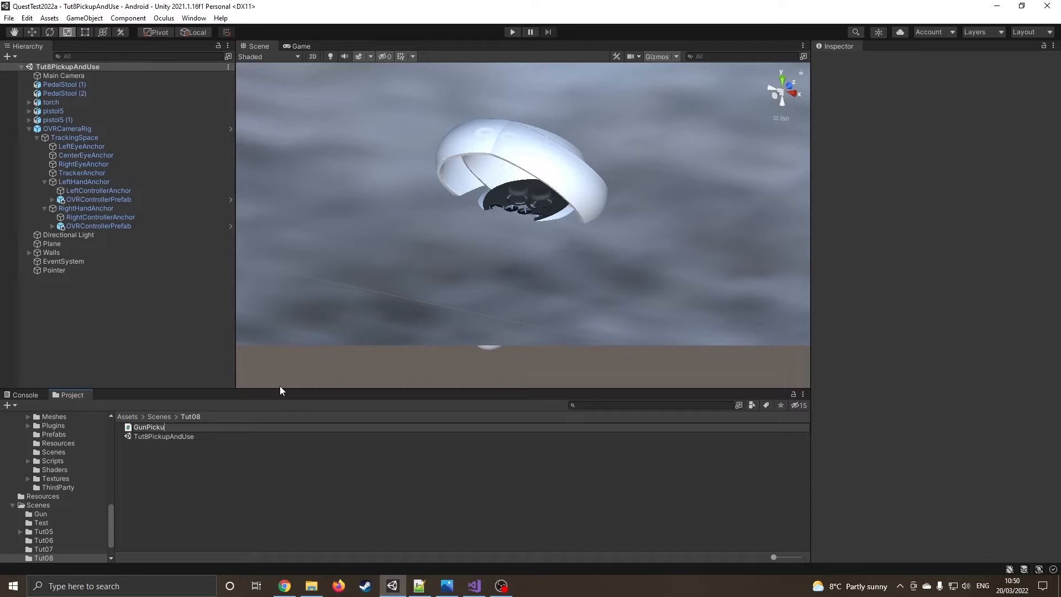
{"action": "type", "text": "pandUse"}
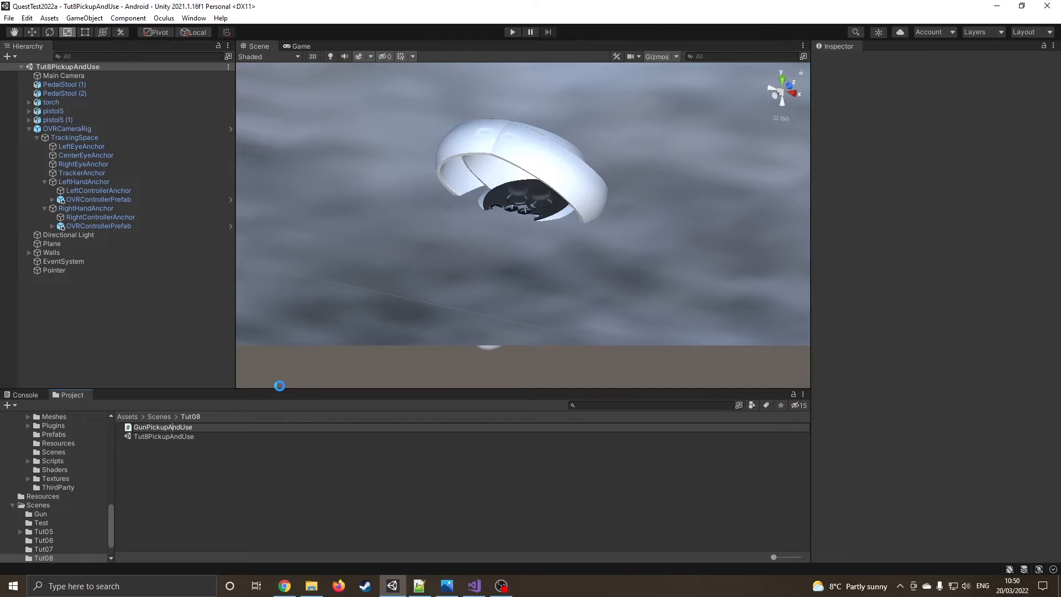
{"action": "left_click", "coordinate": [474, 586]}
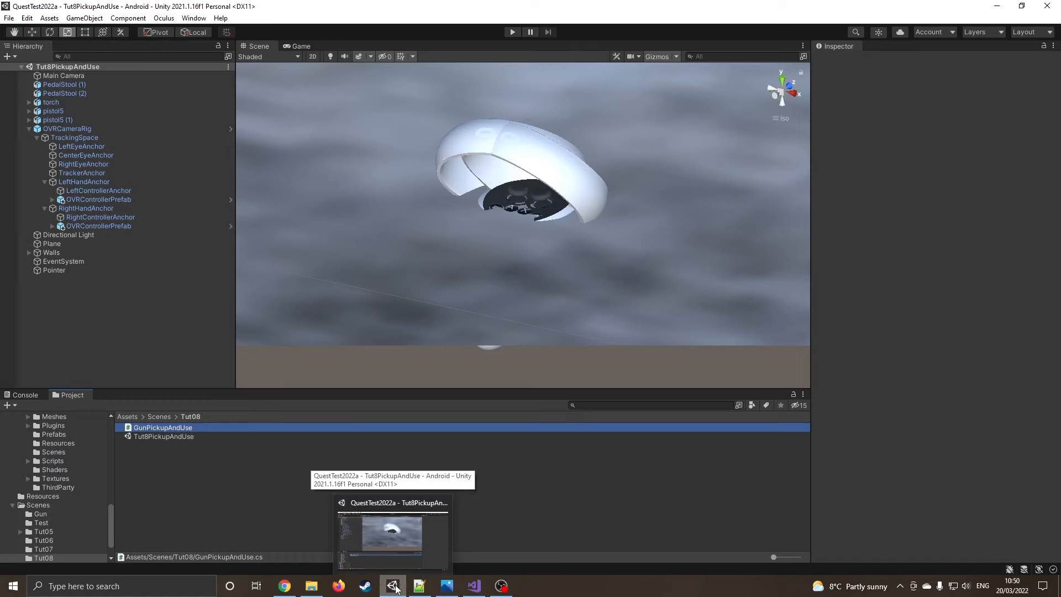
- Attach the GunPickupAndUse script to both selected pistols
{"action": "left_click", "coordinate": [53, 110]}
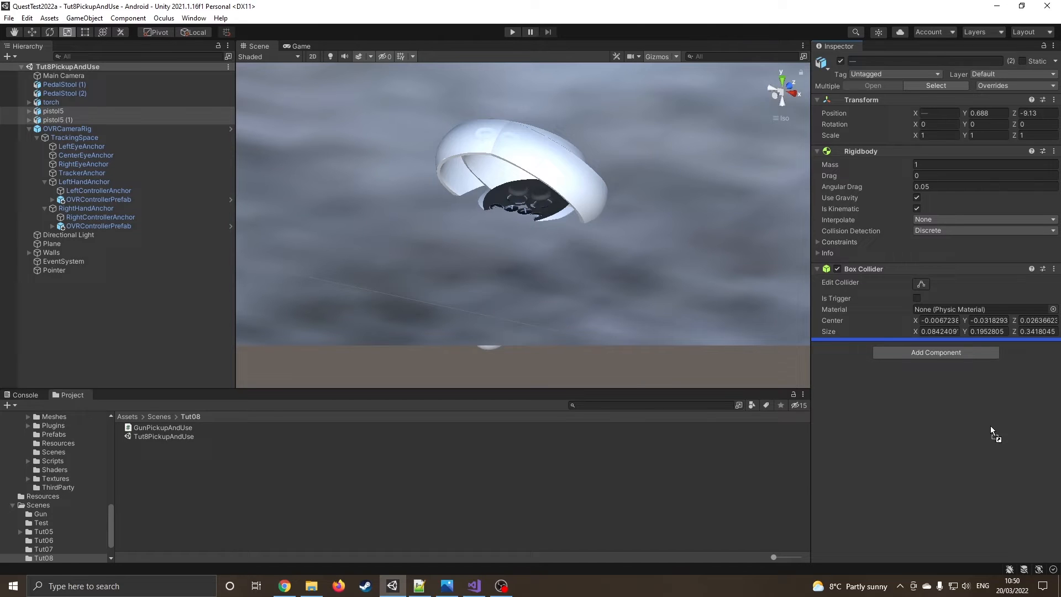
{"action": "left_click", "coordinate": [936, 352]}
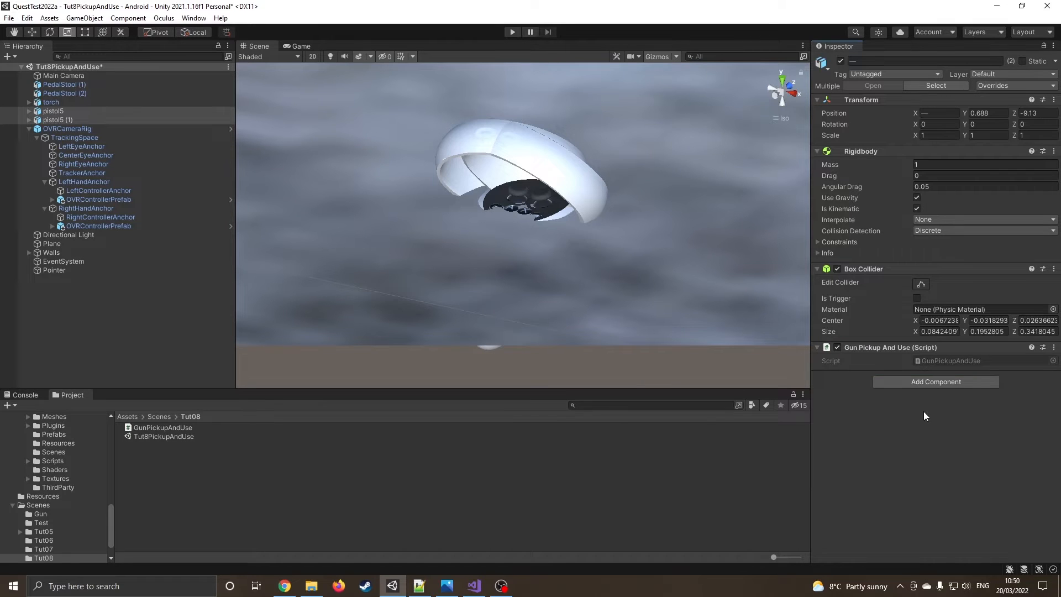
{"action": "left_click", "coordinate": [474, 585]}
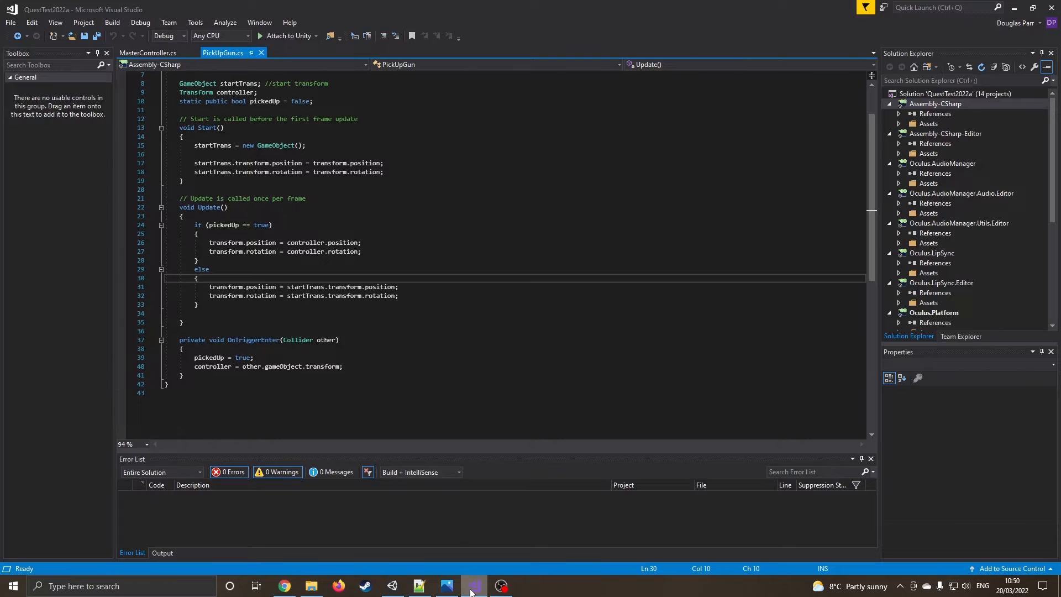
- Open GunPickupAndUse and paste the start-transform, controller and pickedUp fields copied from PickUpGun
{"action": "left_click", "coordinate": [392, 586]}
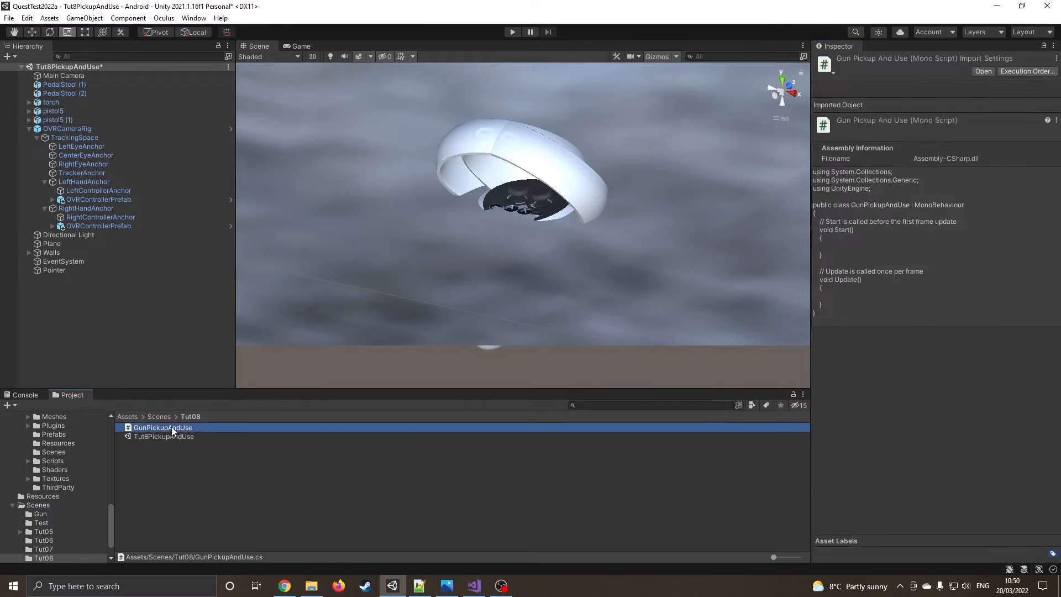
{"action": "double_click", "coordinate": [163, 428]}
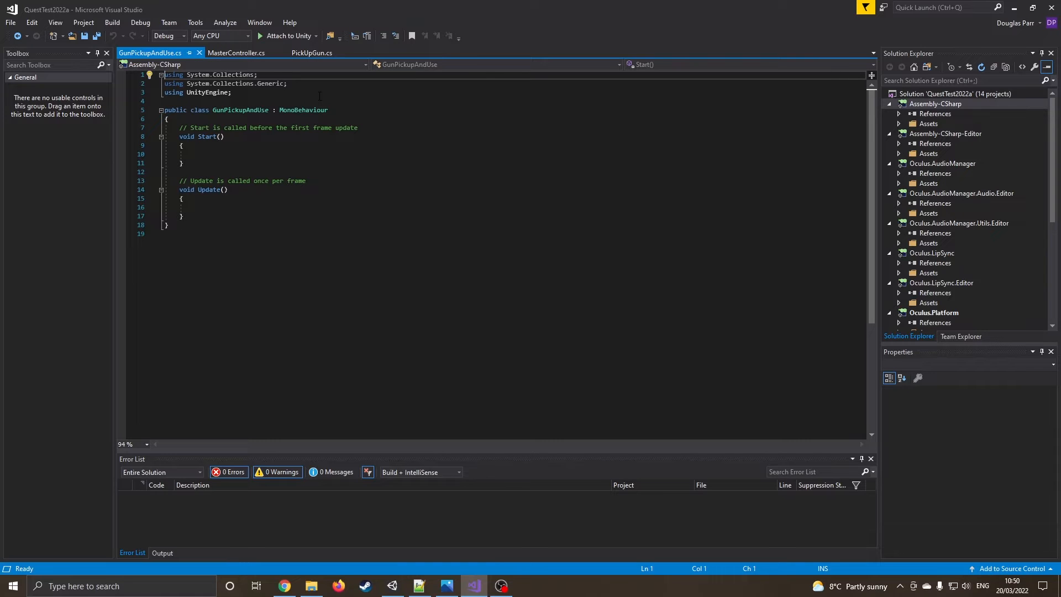
{"action": "left_click", "coordinate": [312, 53]}
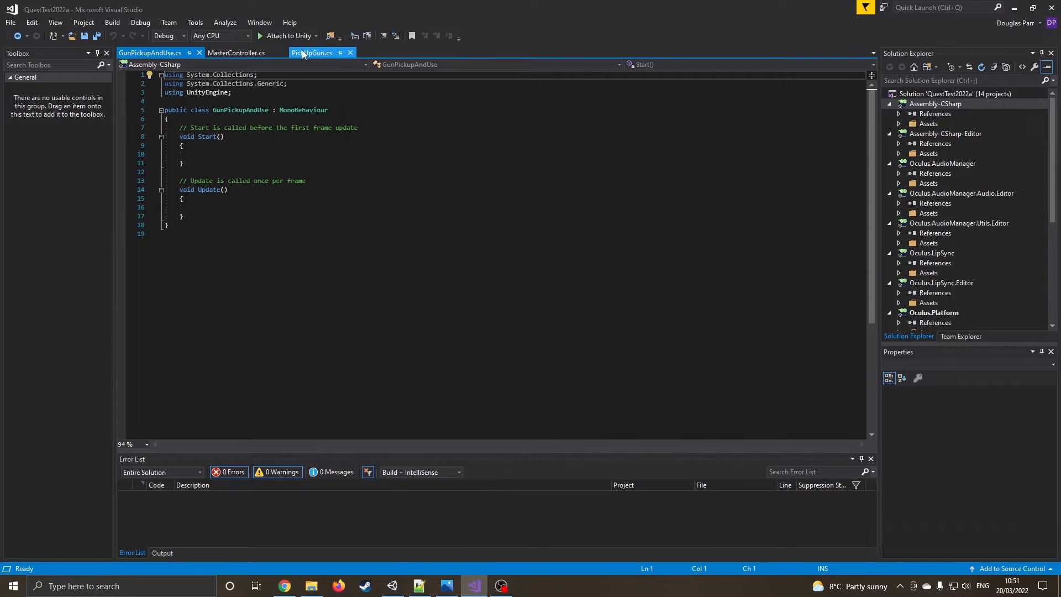
{"action": "left_click", "coordinate": [311, 53]}
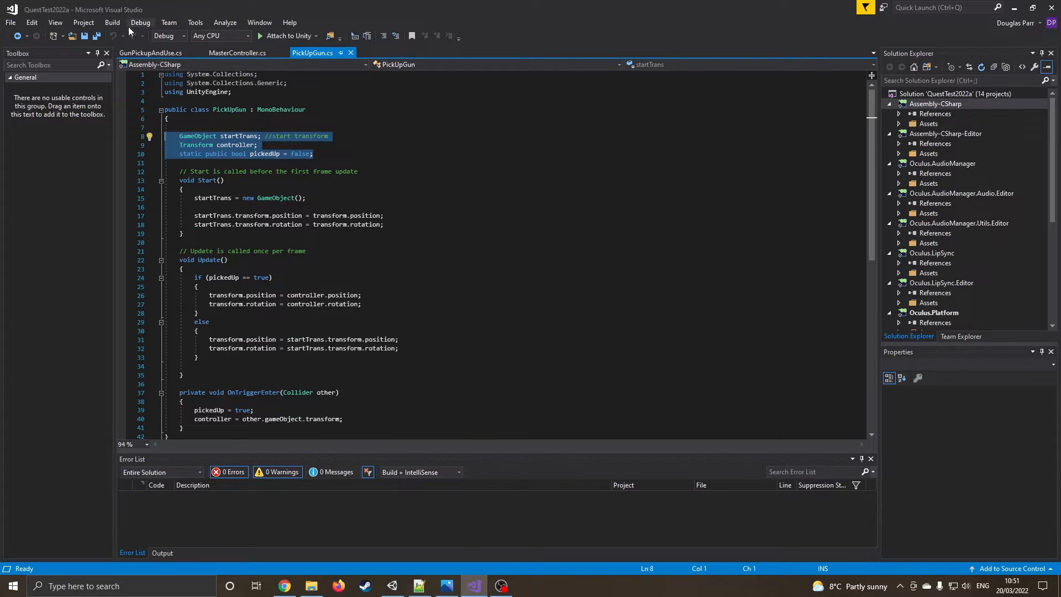
{"action": "left_click", "coordinate": [150, 53]}
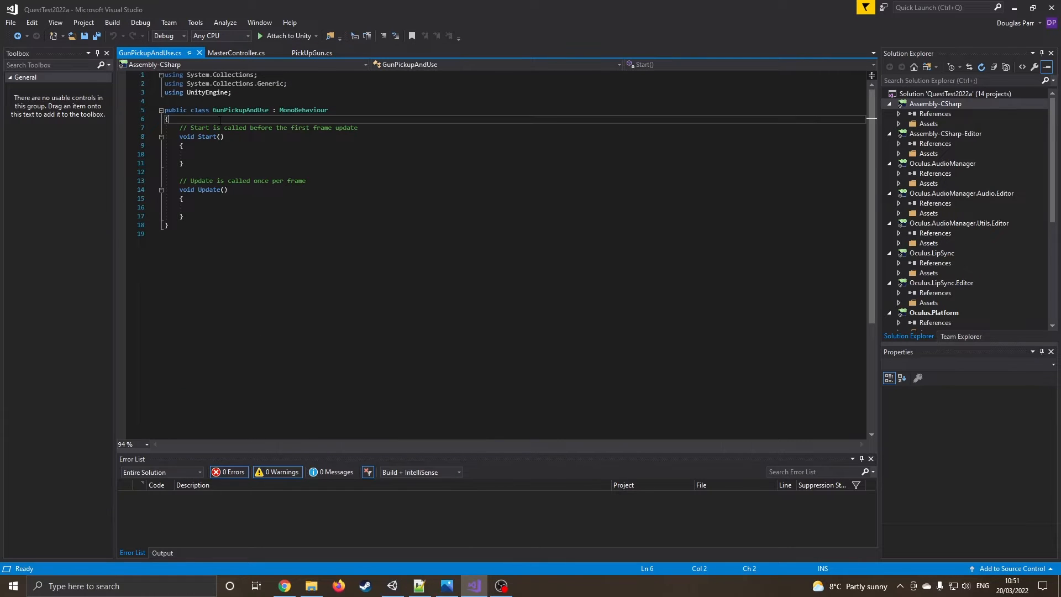
{"action": "left_click", "coordinate": [314, 53]}
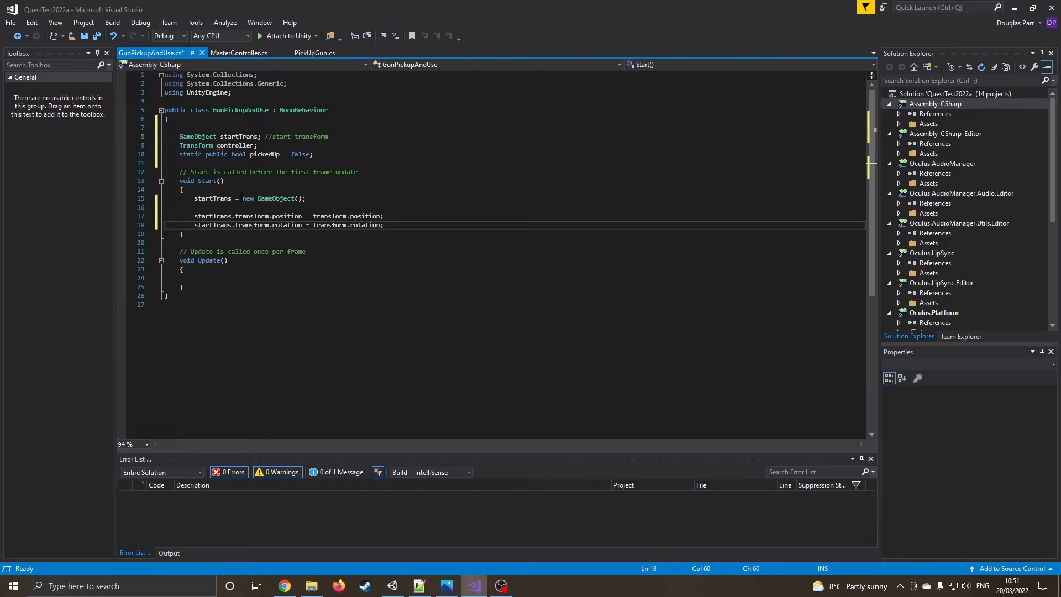
{"action": "mouse_move", "coordinate": [374, 215]}
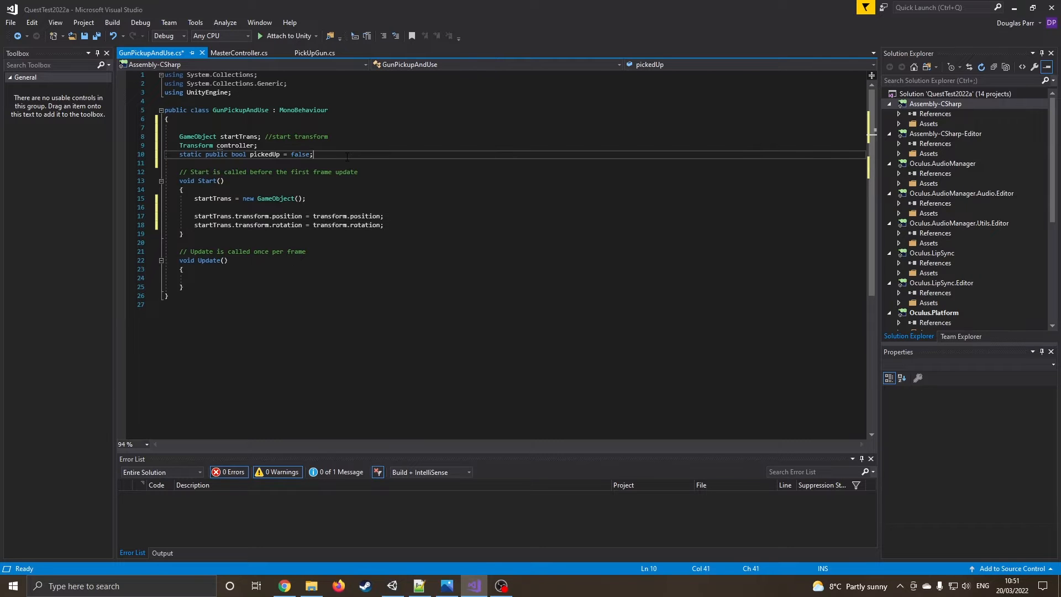
- Add a char hand; field and begin writing void OnTriggerEnter
{"action": "type", "text": "char"}
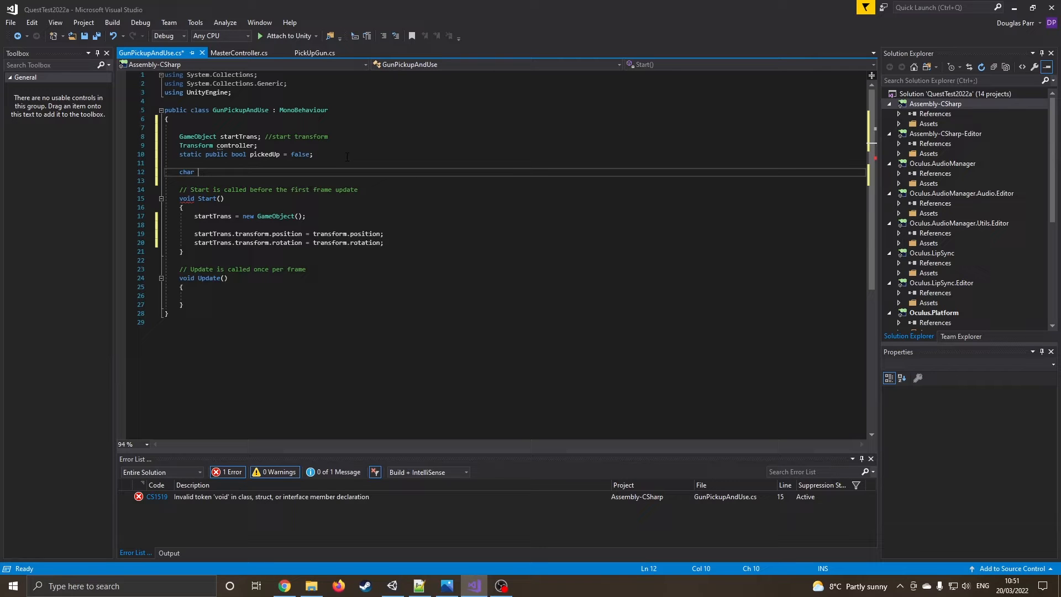
{"action": "type", "text": "hand"}
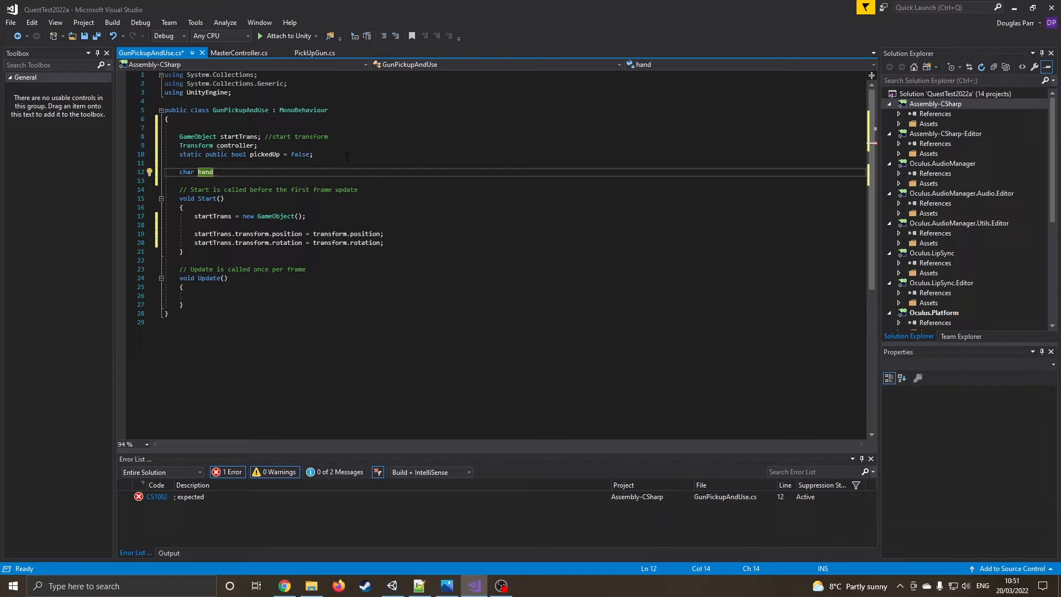
{"action": "type", "text": ";"}
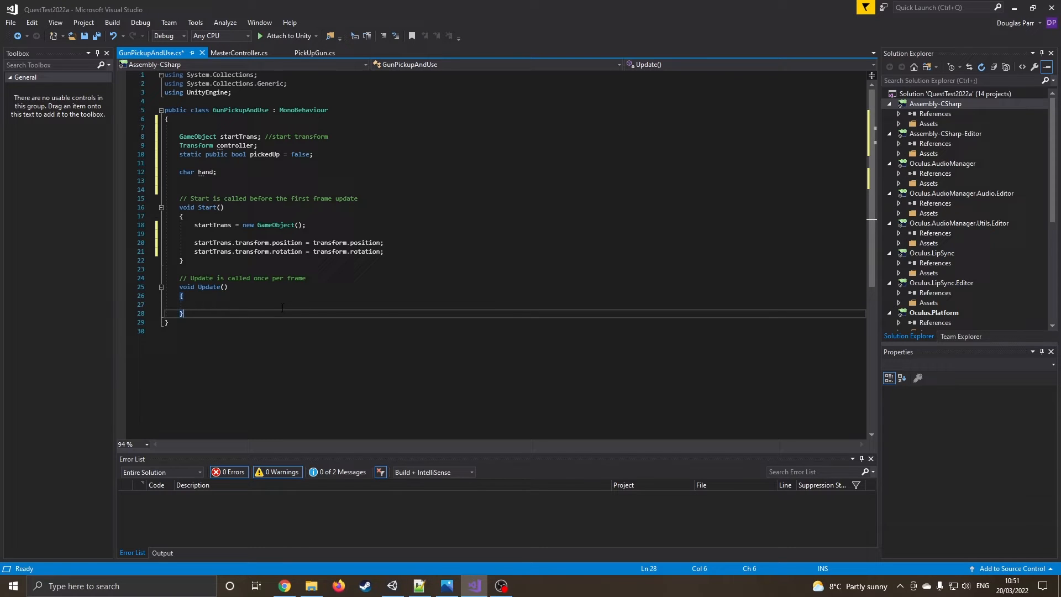
{"action": "type", "text": "void"}
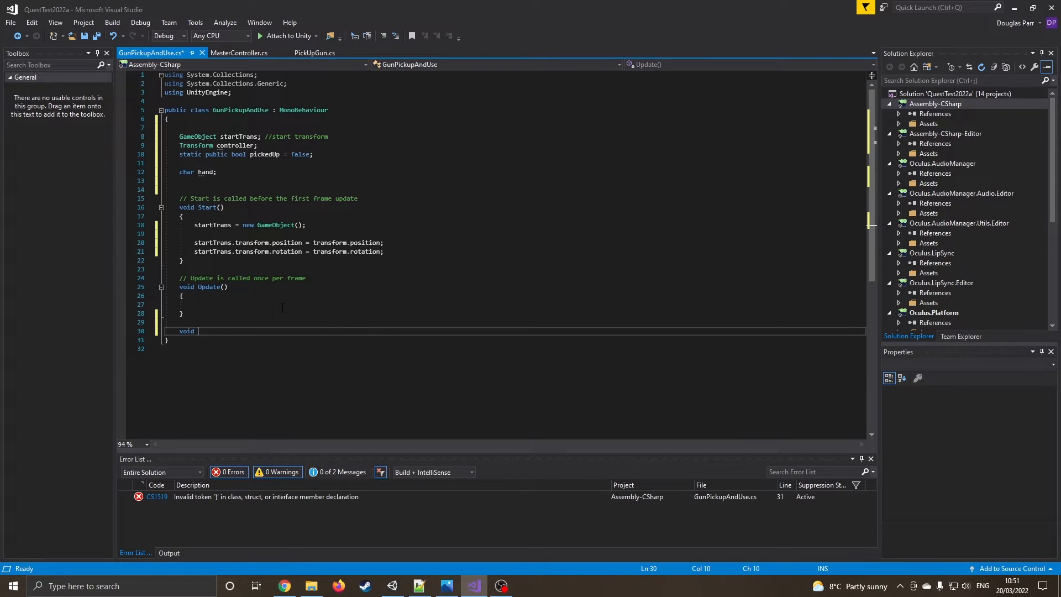
{"action": "type", "text": "v"}
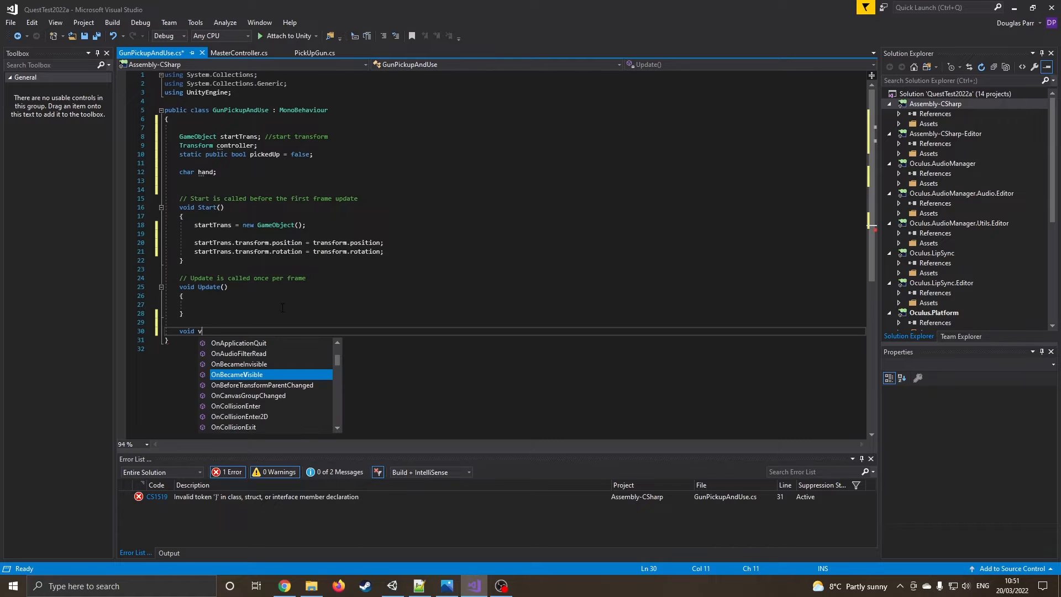
{"action": "key", "text": "Backspace"}
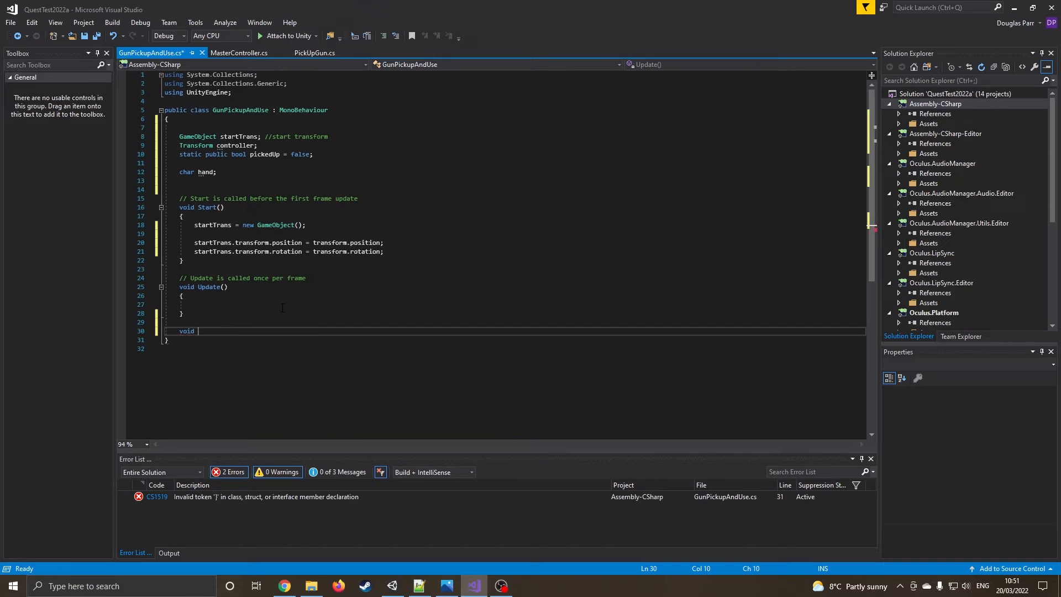
{"action": "type", "text": "ontr"}
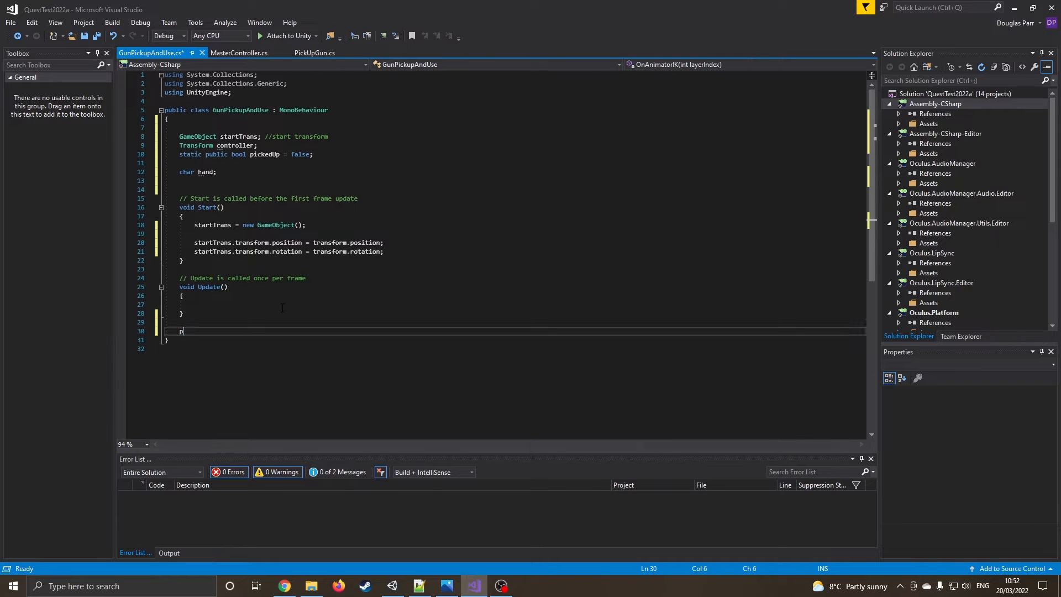
{"action": "type", "text": "oi"}
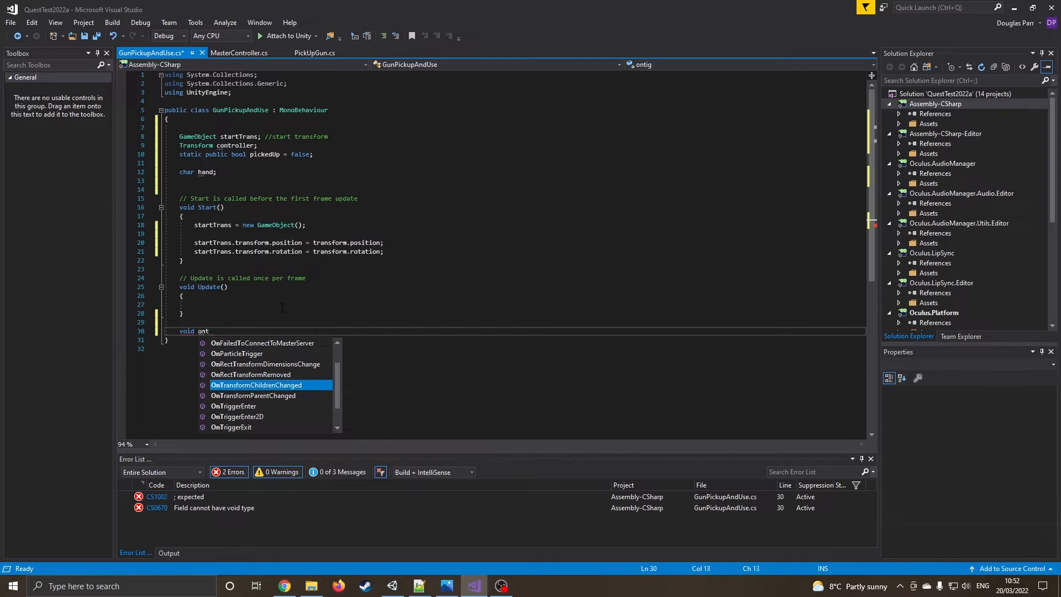
{"action": "type", "text": "riggerEnter(Collider other"}
{"action": "type", "text": "if (other.gameObject.tag == \"RightHand\" && MasterController.RightHandInUse == false)"}
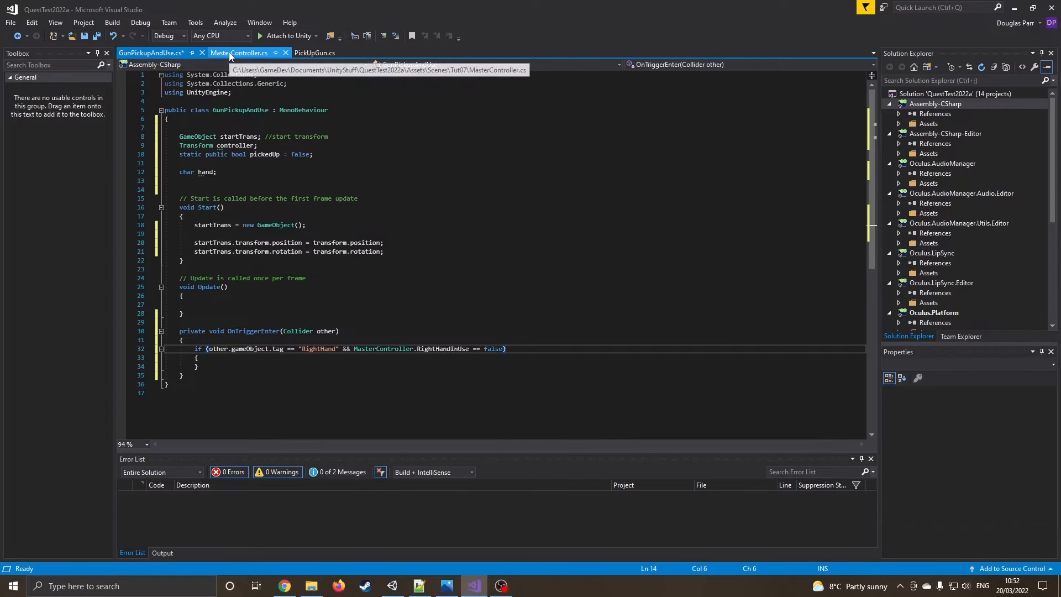
- Check variable names in MasterController and start a new line inside the RightHand if block
{"action": "left_click", "coordinate": [238, 53]}
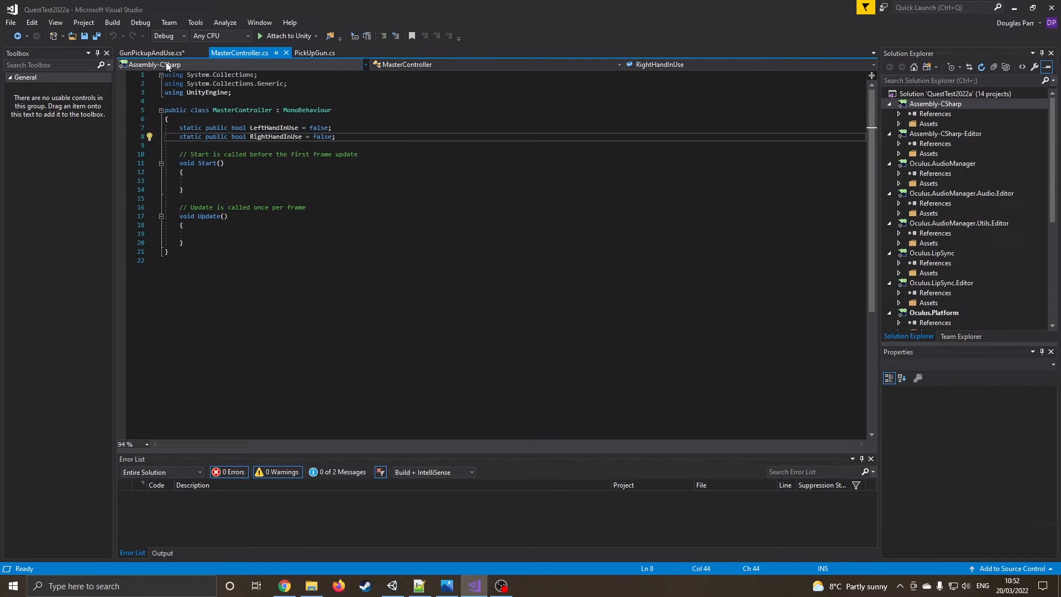
{"action": "left_click", "coordinate": [152, 54]}
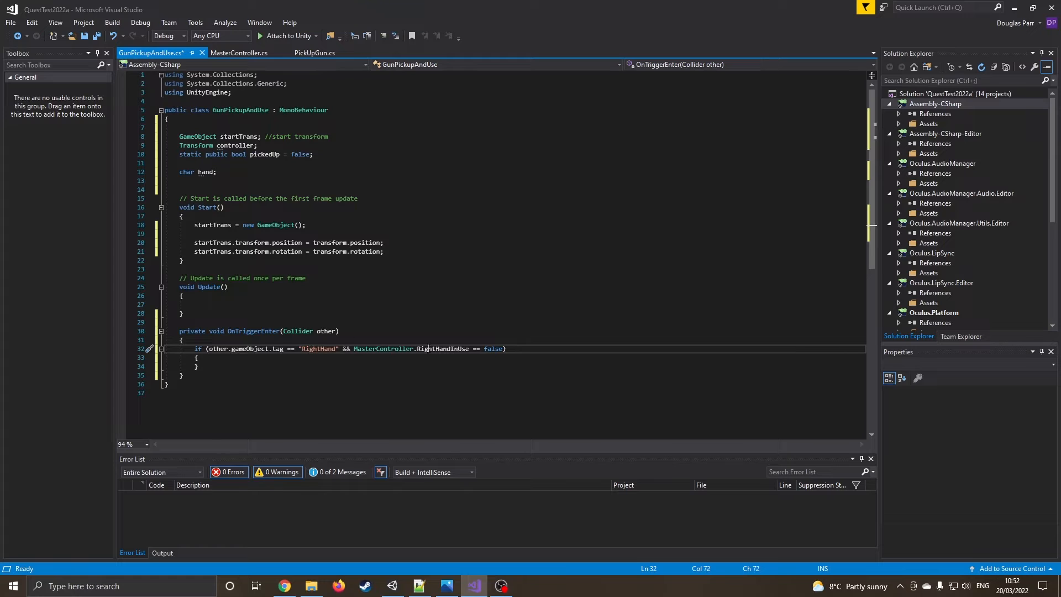
{"action": "left_click", "coordinate": [196, 357]}
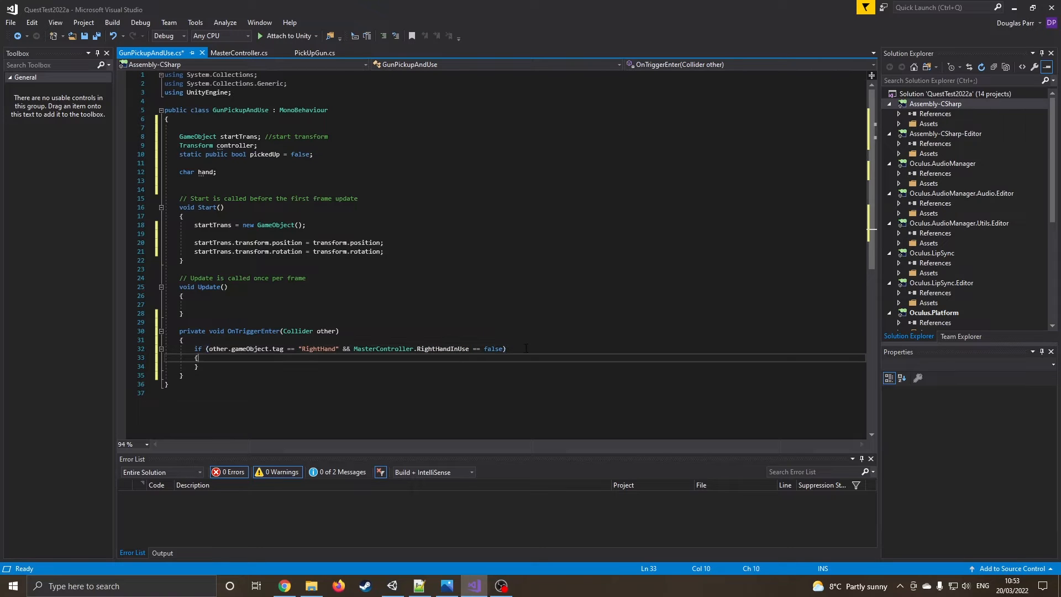
{"action": "key", "text": "enter"}
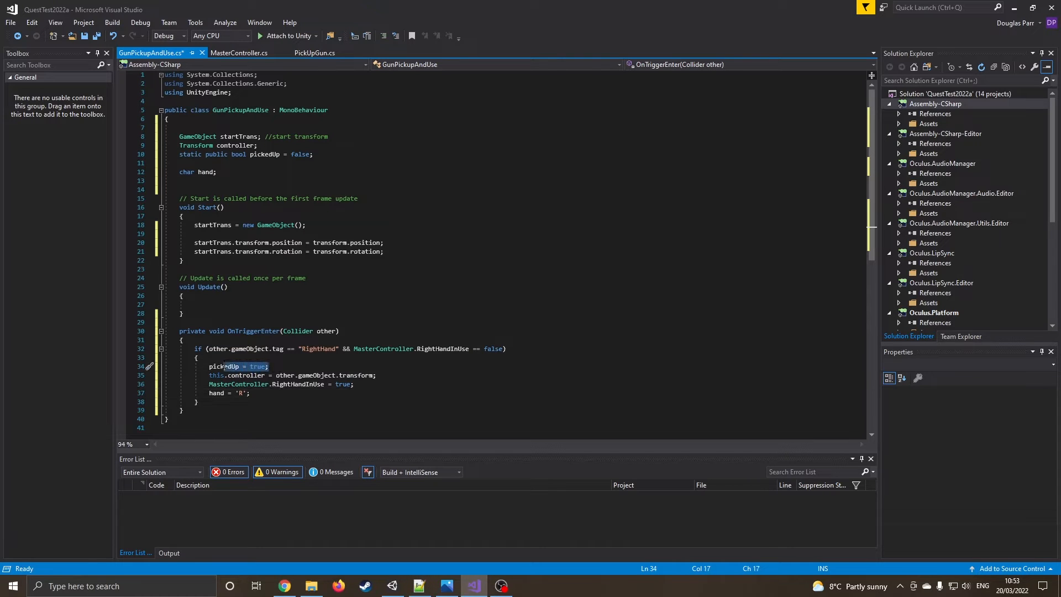
- Fill the block with pickedUp, controller, RightHandInUse and hand = 'R', verifying names against MasterController
{"action": "double_click", "coordinate": [223, 366]}
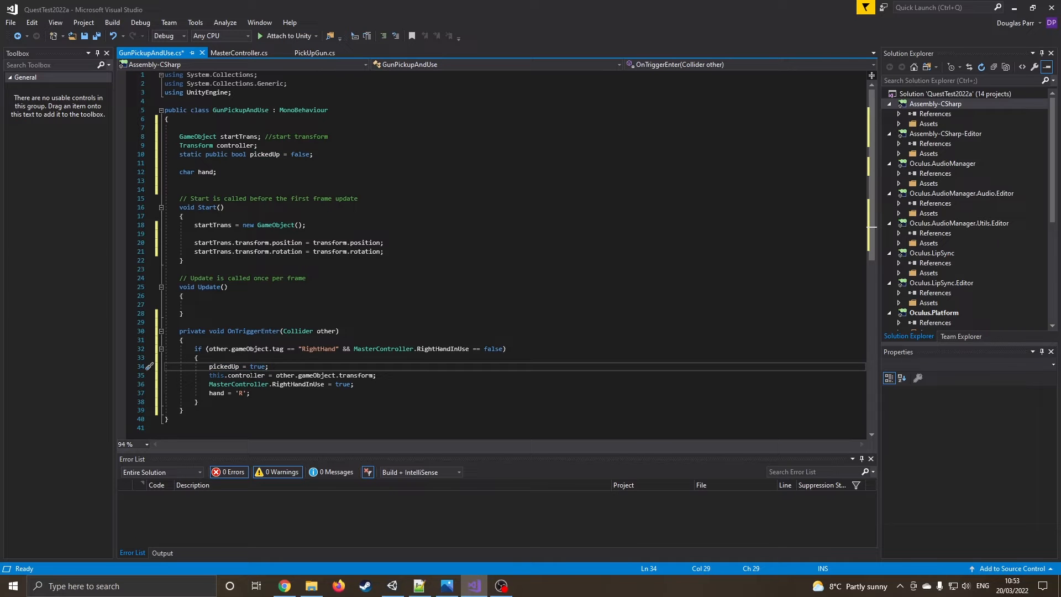
{"action": "double_click", "coordinate": [245, 375]}
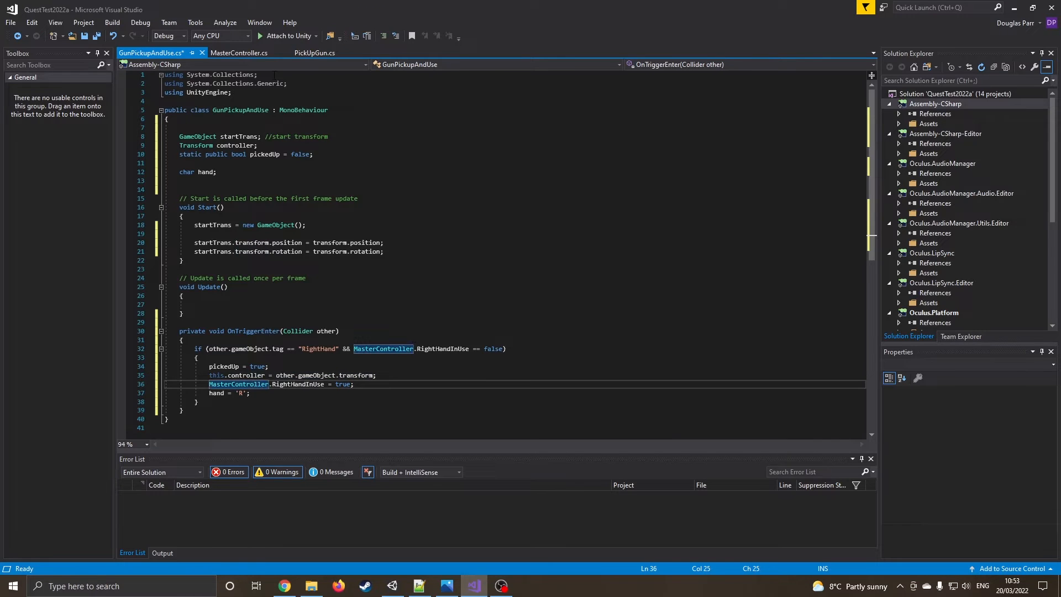
{"action": "left_click", "coordinate": [239, 53]}
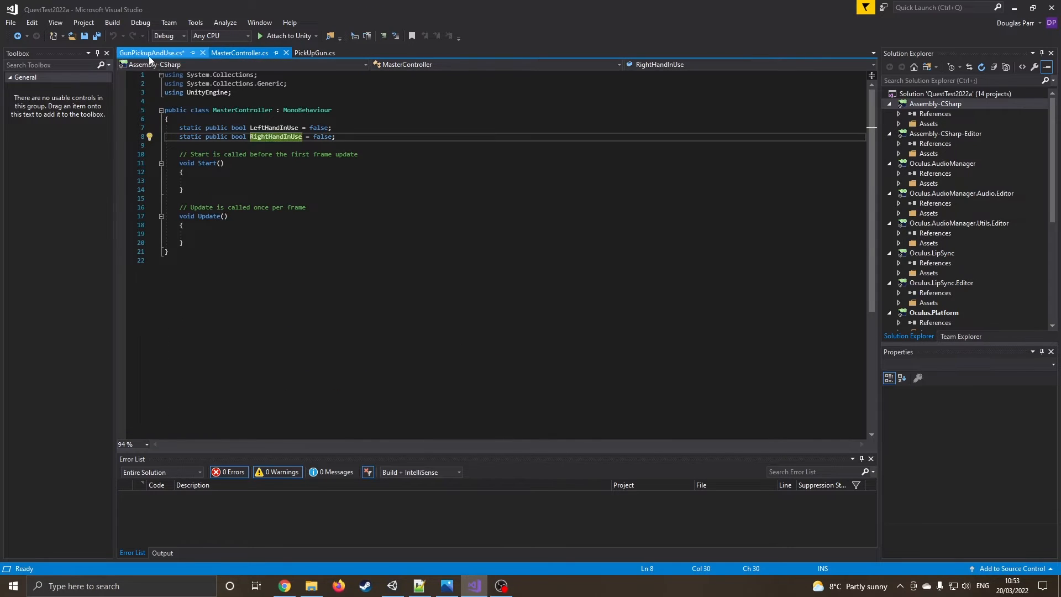
{"action": "left_click", "coordinate": [151, 52]}
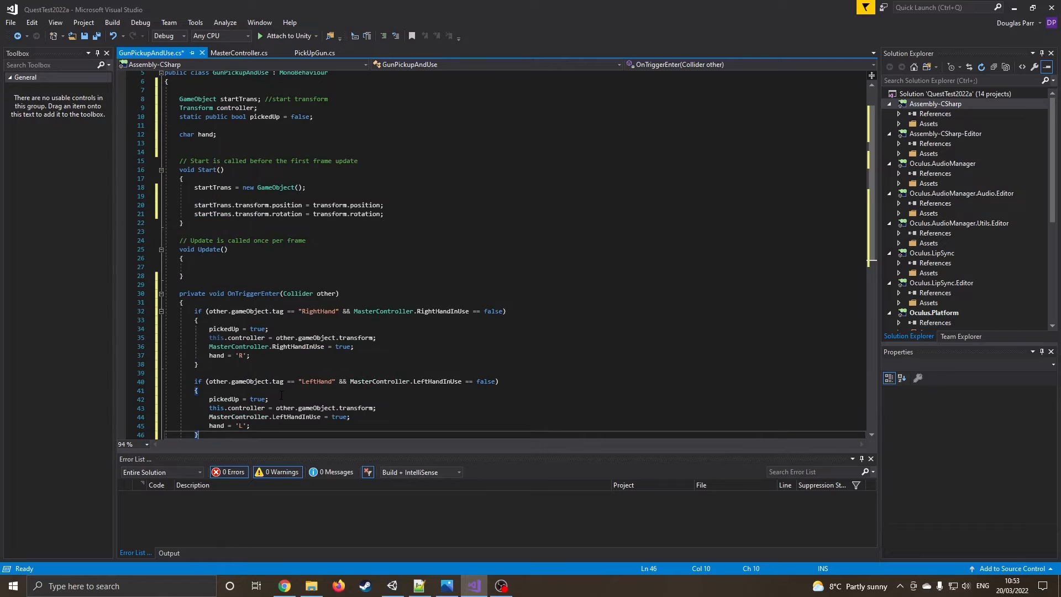
- Duplicate the block for LeftHand, using LeftHandInUse and hand = 'L'
{"action": "scroll", "scroll_direction": "down", "scroll_amount": 3}
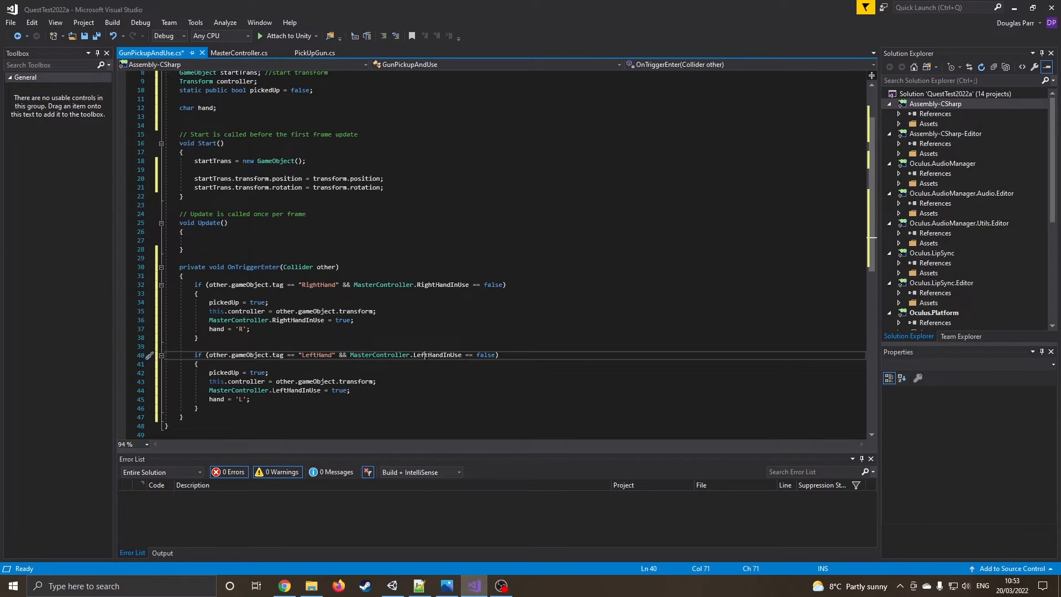
{"action": "double_click", "coordinate": [437, 354]}
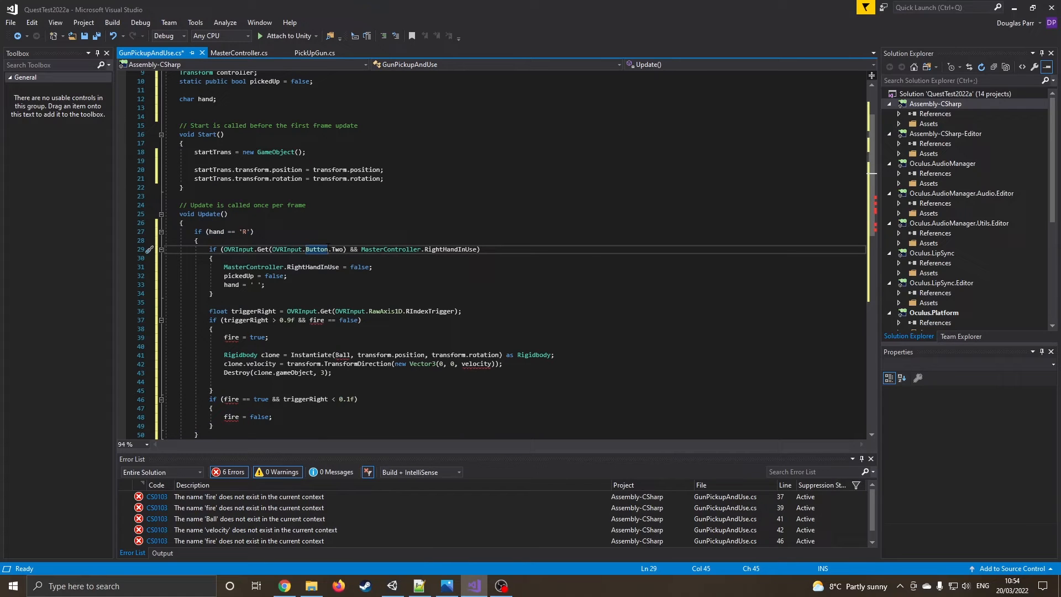
- Paste the Button.Two release and Instantiate(Ball) trigger-firing code into the hand == 'R' branch of Update
{"action": "double_click", "coordinate": [313, 266]}
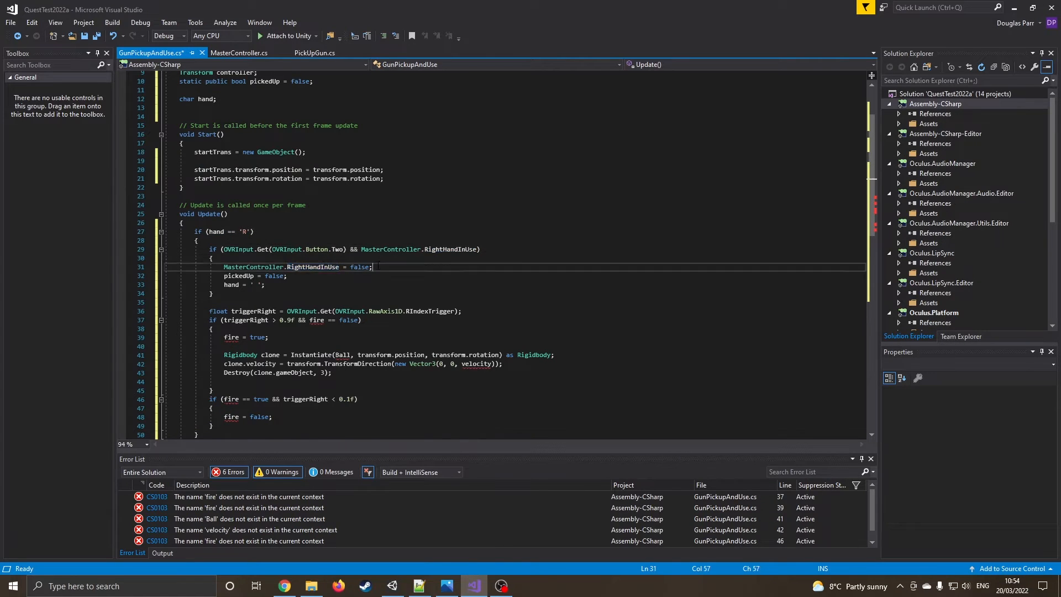
{"action": "left_click", "coordinate": [268, 275]}
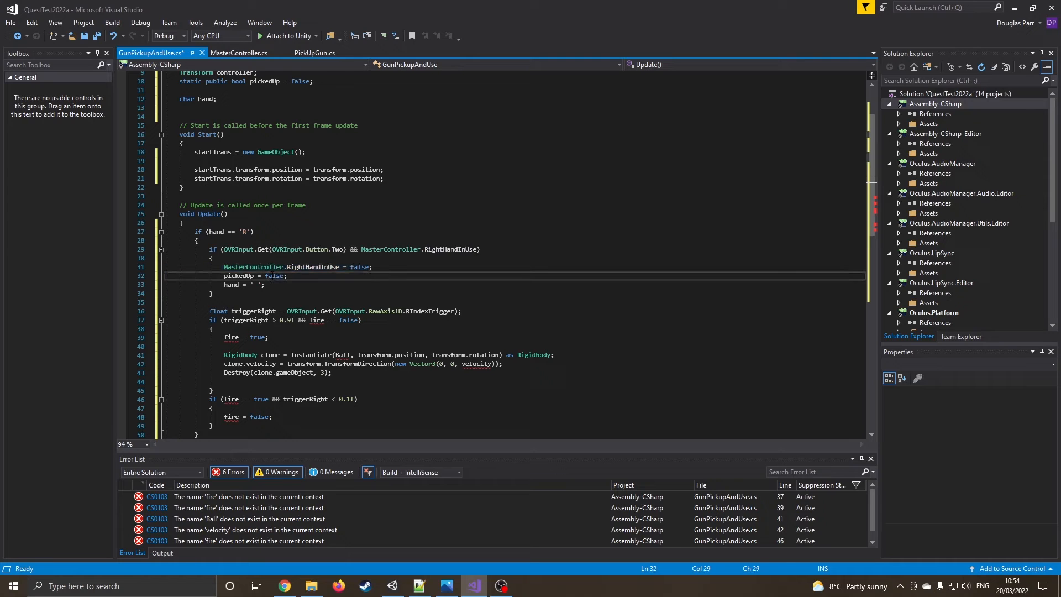
{"action": "left_click", "coordinate": [256, 284]}
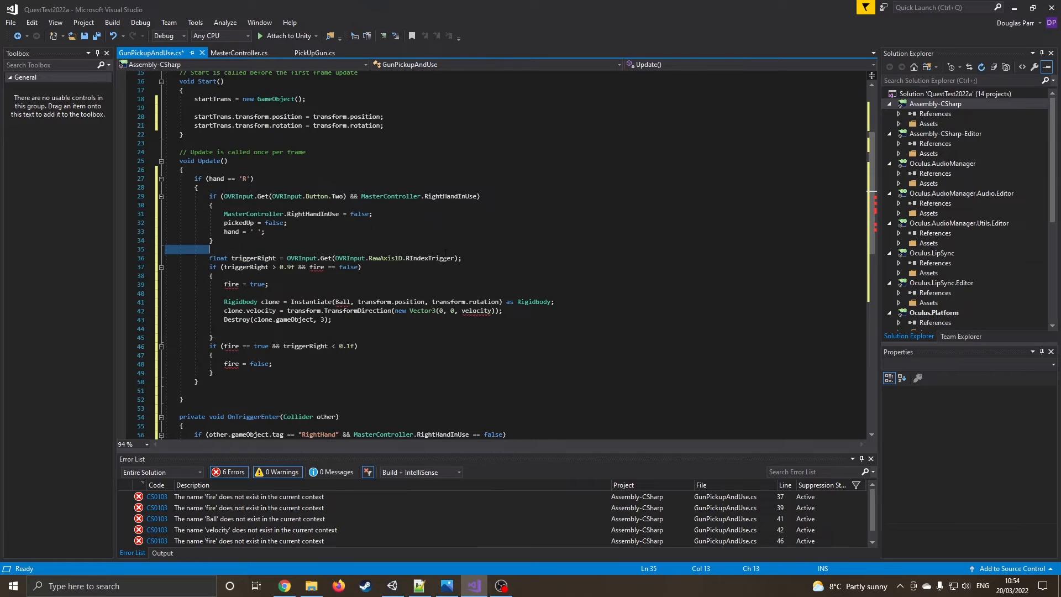
{"action": "left_click", "coordinate": [361, 266]}
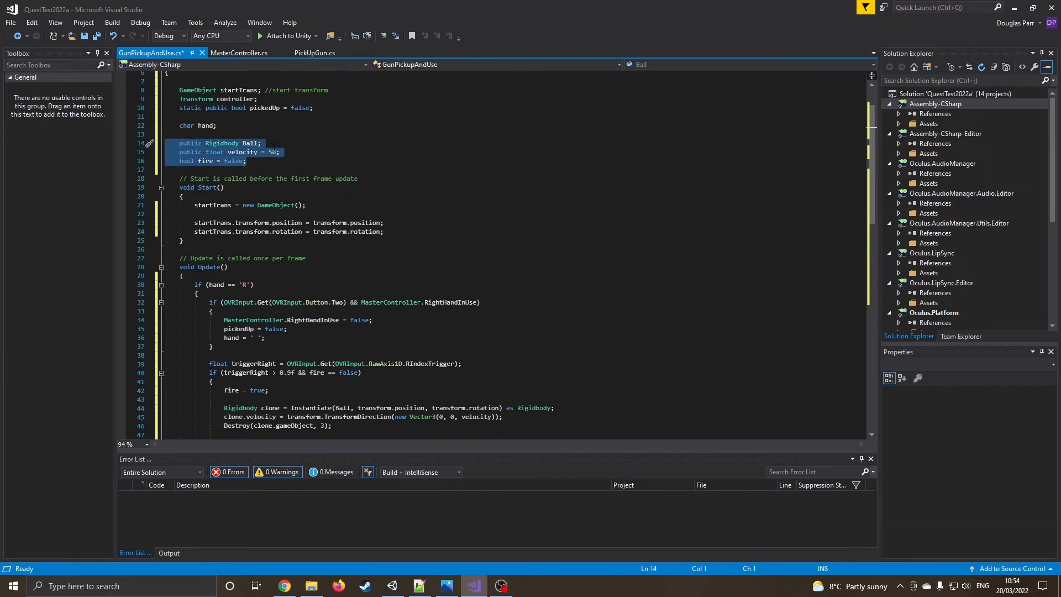
- Declare public Rigidbody Ball, float velocity = 50 and bool fire = false so the firing code compiles
{"action": "left_click", "coordinate": [261, 143]}
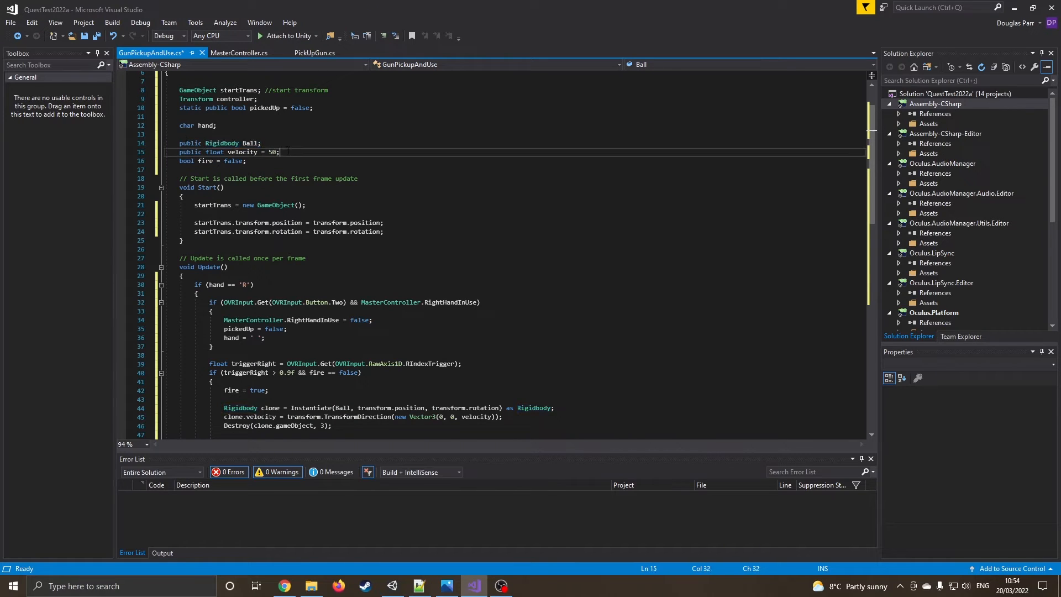
{"action": "double_click", "coordinate": [241, 151]}
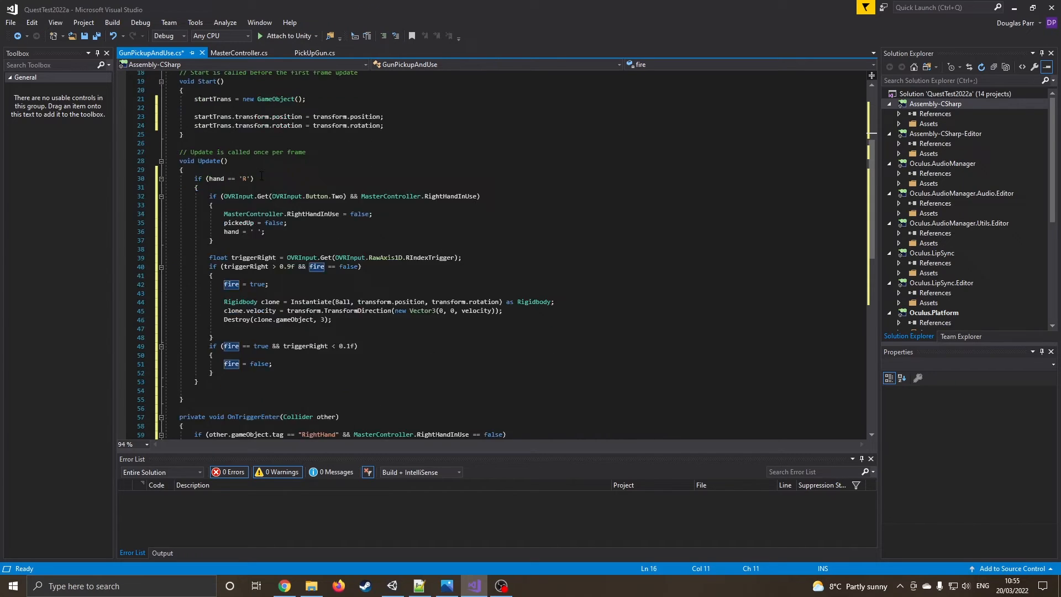
{"action": "scroll", "scroll_direction": "down", "scroll_amount": 3}
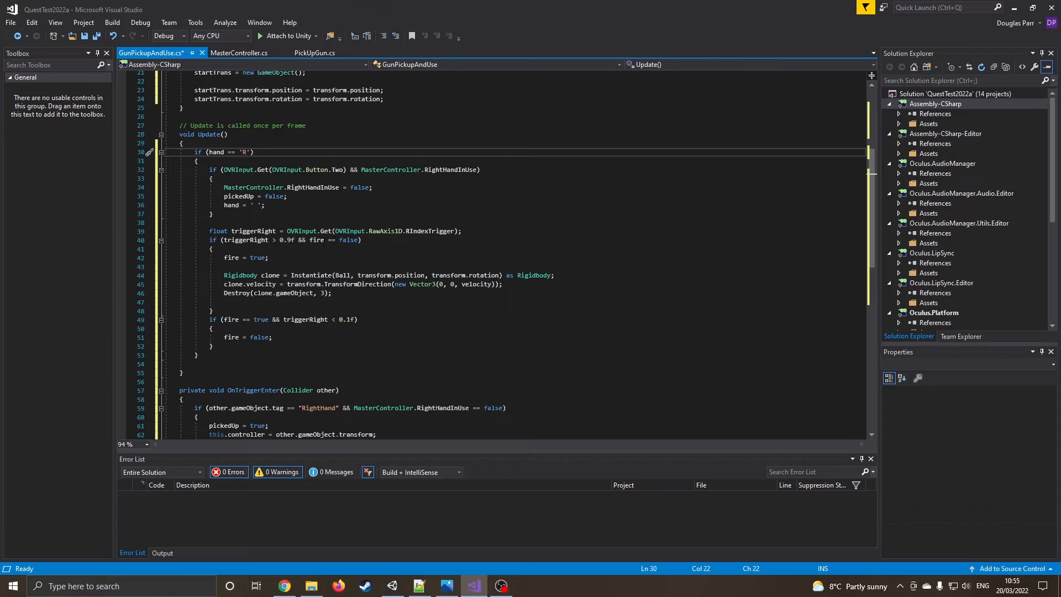
{"action": "left_click_drag", "start_coordinate": [224, 275], "coordinate": [341, 284]}
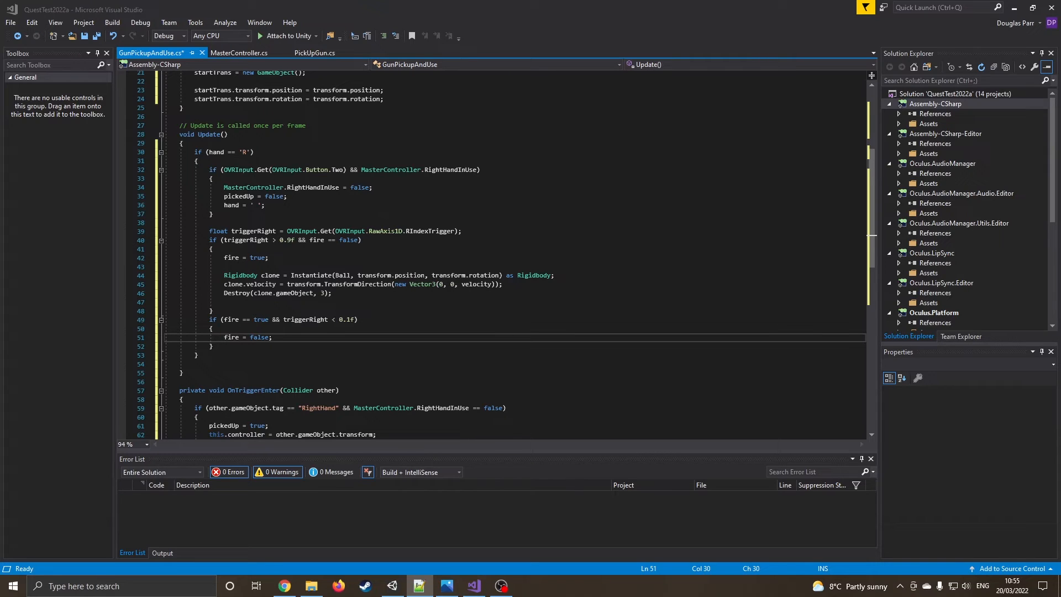
{"action": "mouse_move", "coordinate": [724, 472]}
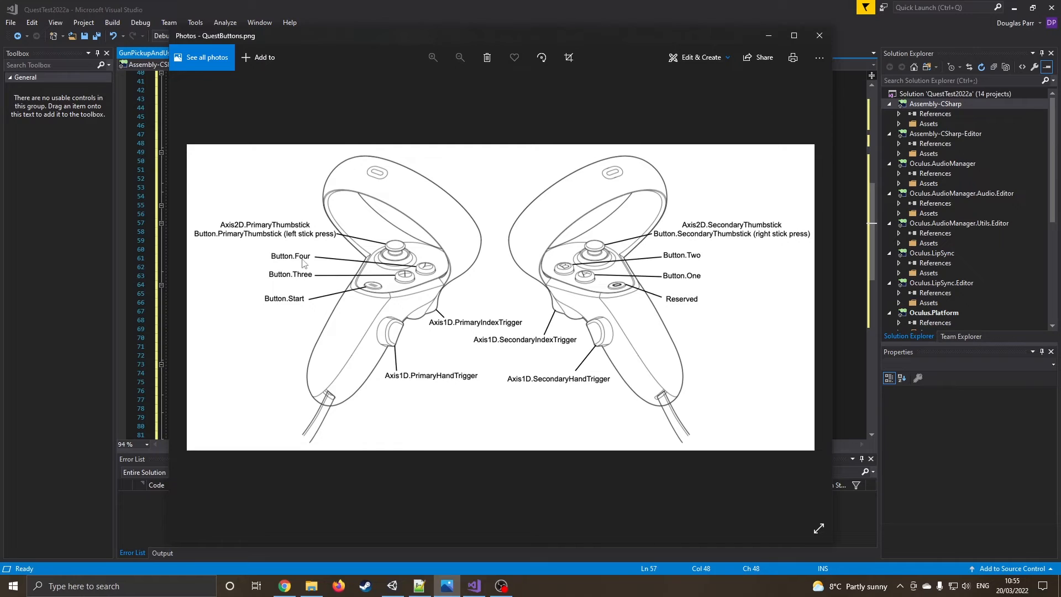
{"action": "mouse_move", "coordinate": [787, 8]}
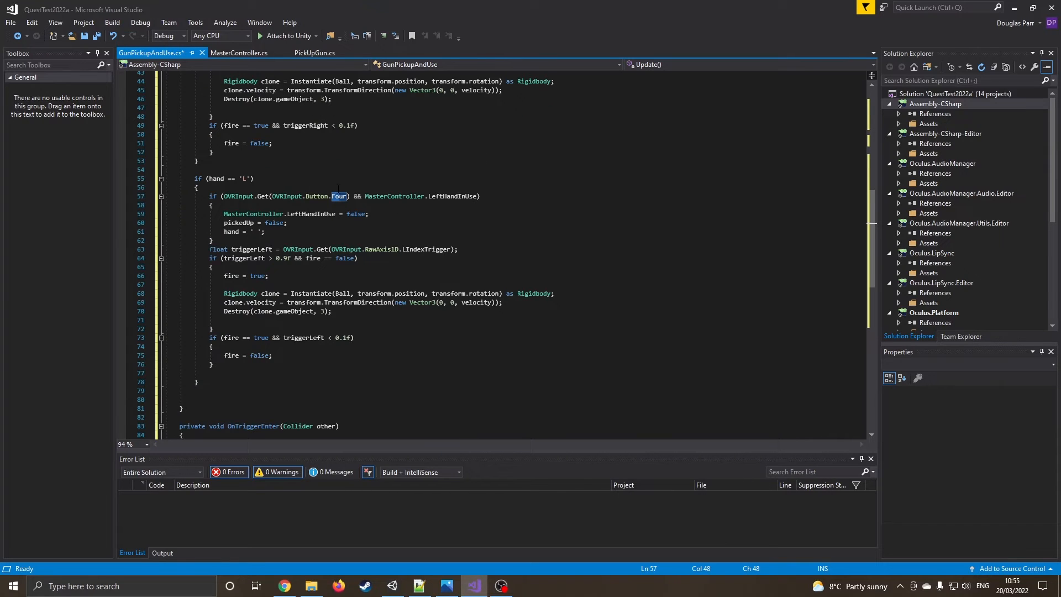
{"action": "mouse_move", "coordinate": [454, 196]}
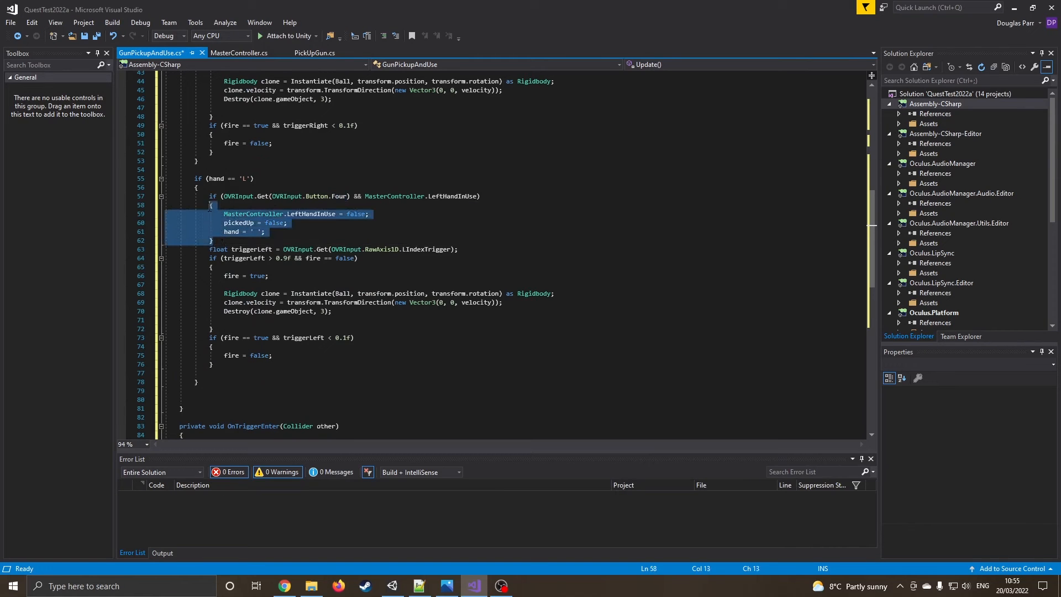
- Add an if (hand == 'L') block releasing on Button.Four and firing on LIndexTrigger
{"action": "left_click", "coordinate": [287, 223]}
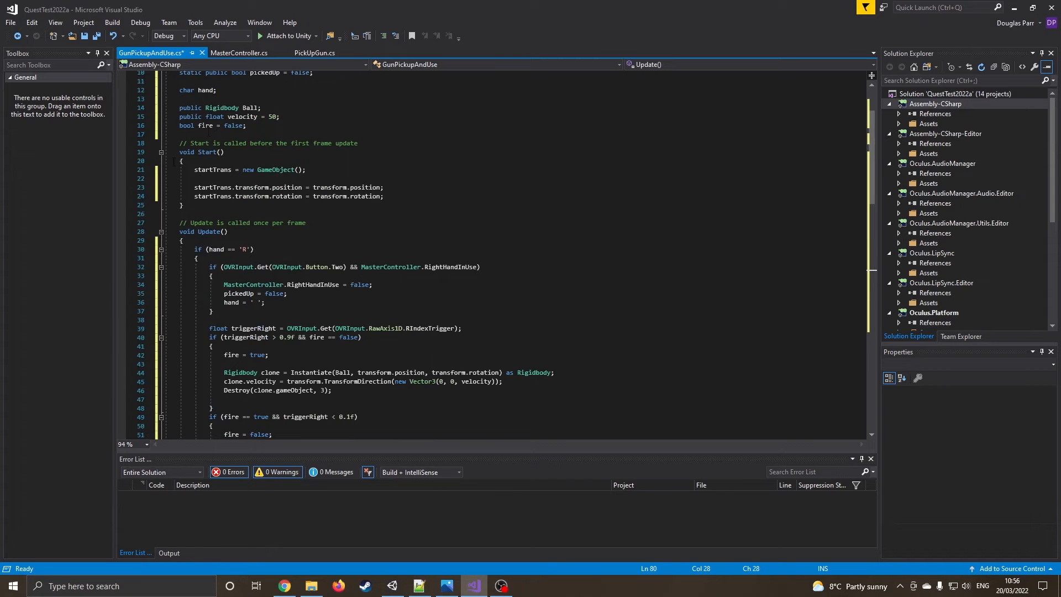
{"action": "scroll", "scroll_direction": "down", "scroll_amount": 3}
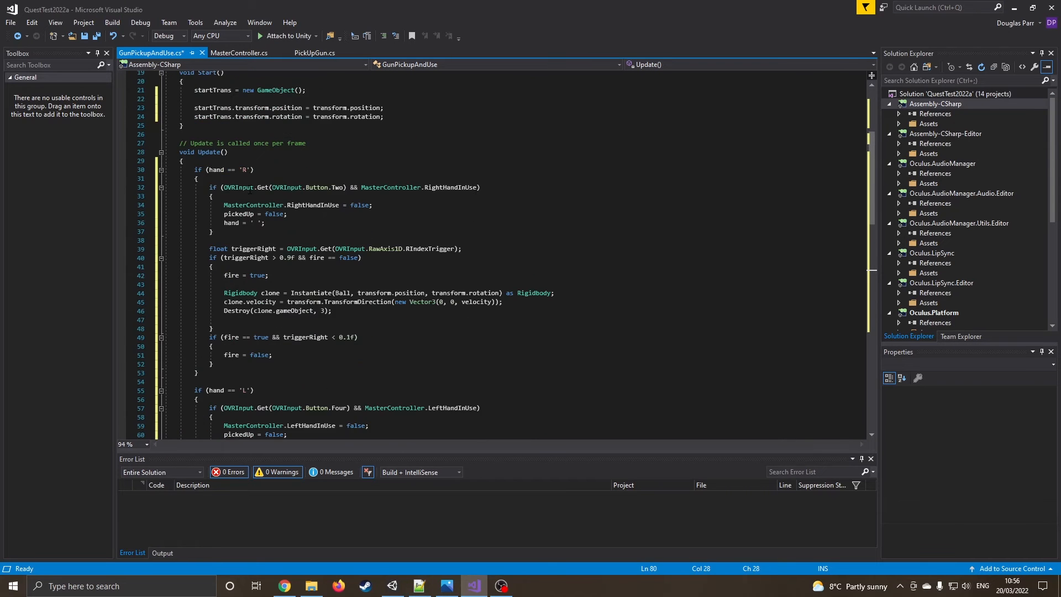
{"action": "scroll", "scroll_direction": "down", "scroll_amount": 3}
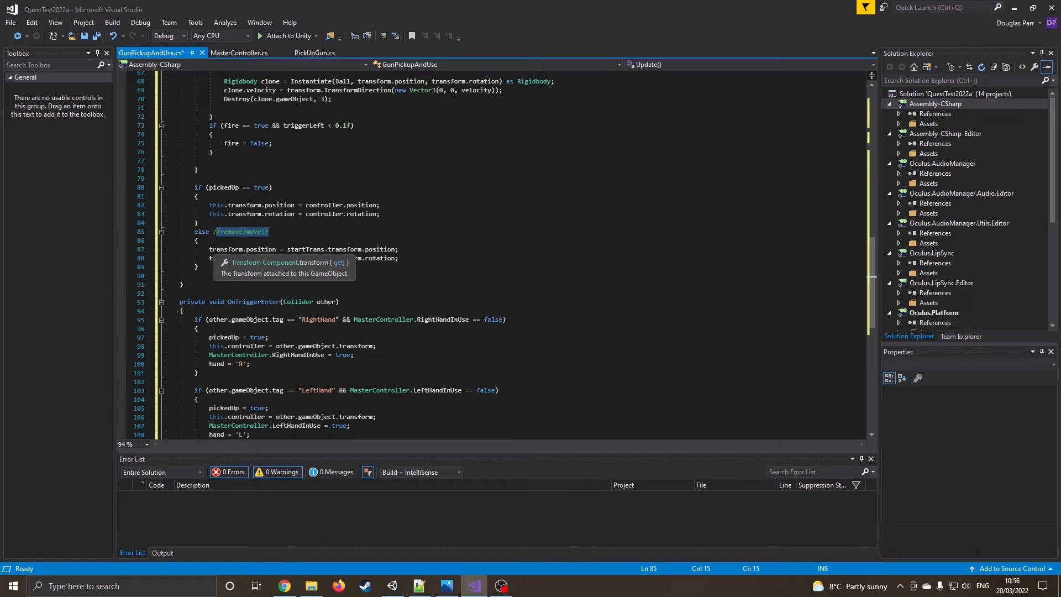
{"action": "mouse_move", "coordinate": [410, 258]}
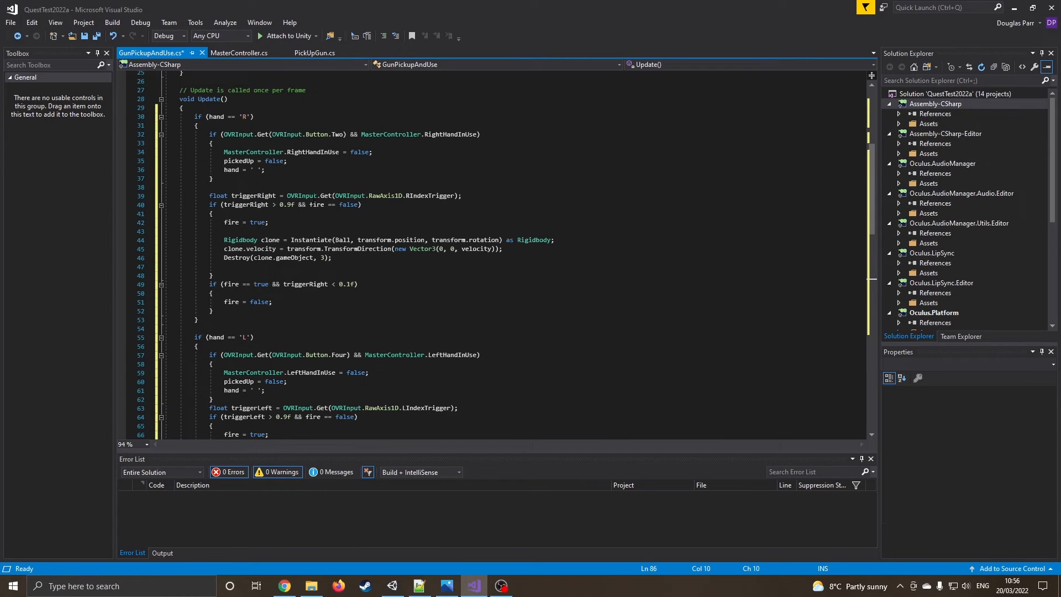
{"action": "scroll", "scroll_direction": "down", "scroll_amount": 3}
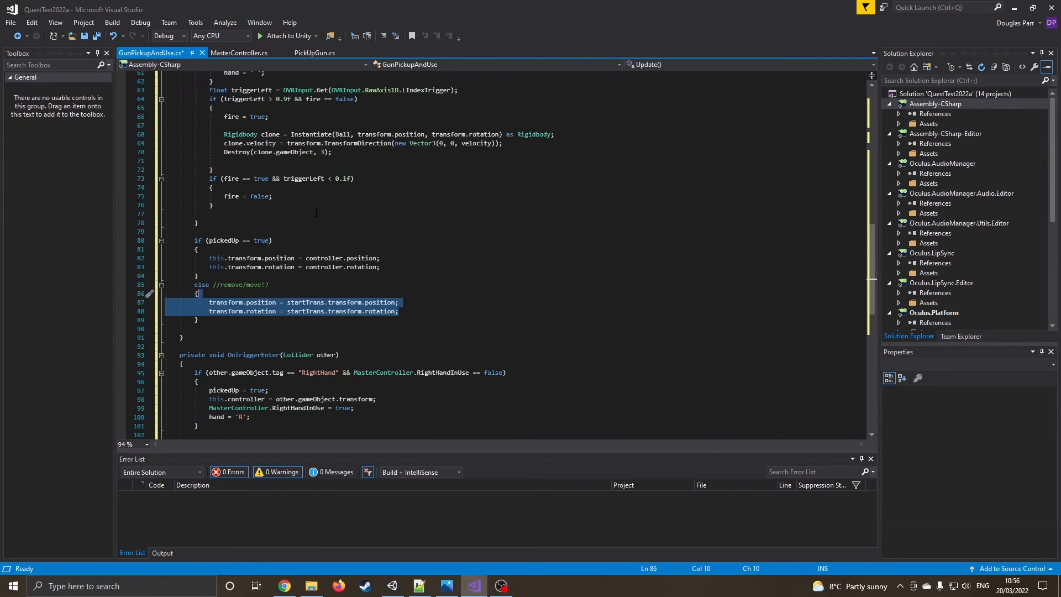
{"action": "scroll", "scroll_direction": "down", "scroll_amount": 3}
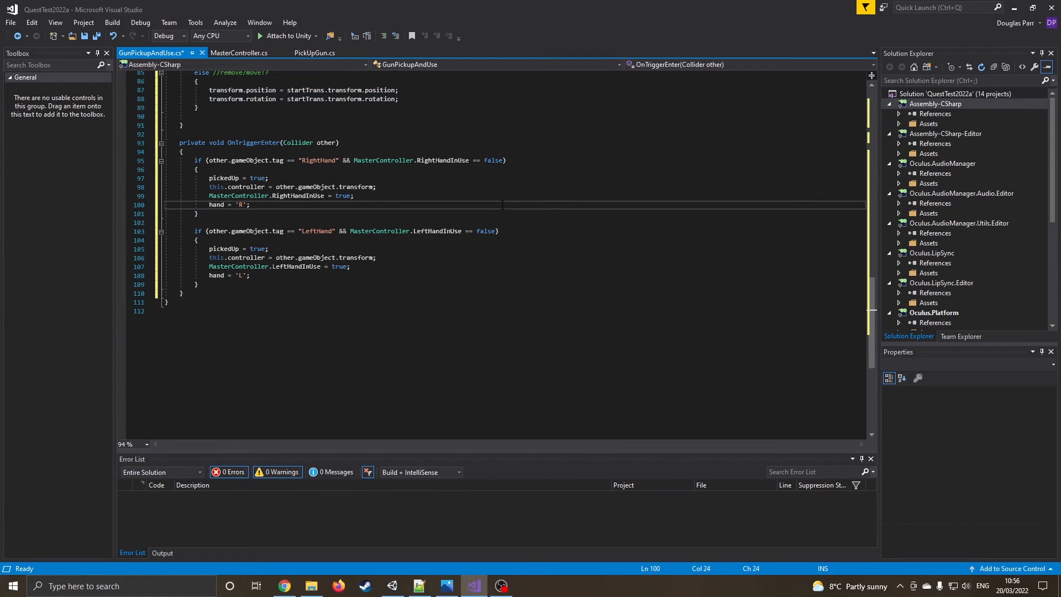
{"action": "key", "text": "ctrl+s"}
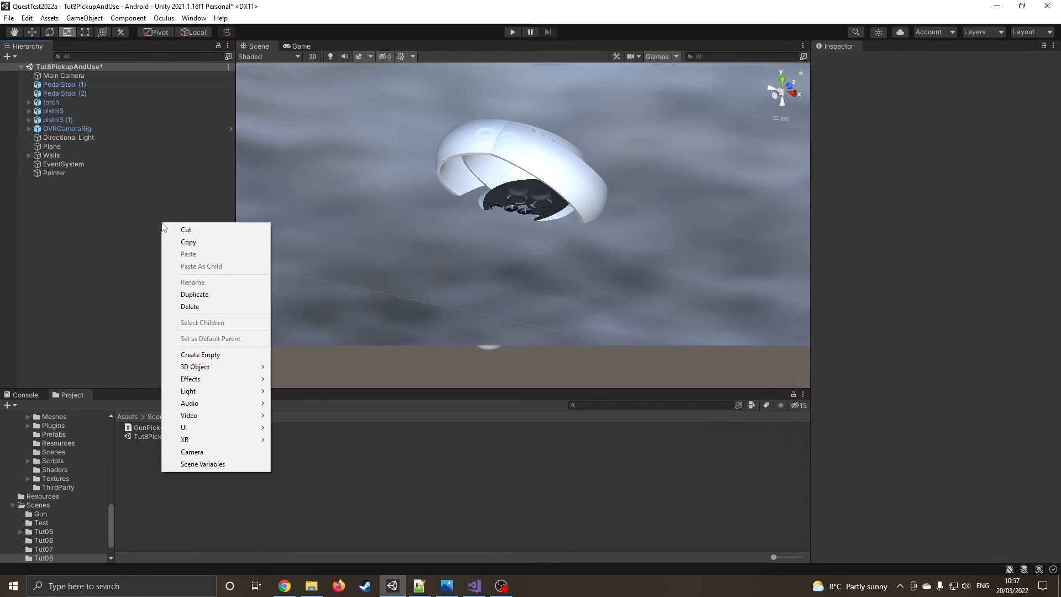
{"action": "mouse_move", "coordinate": [195, 367]}
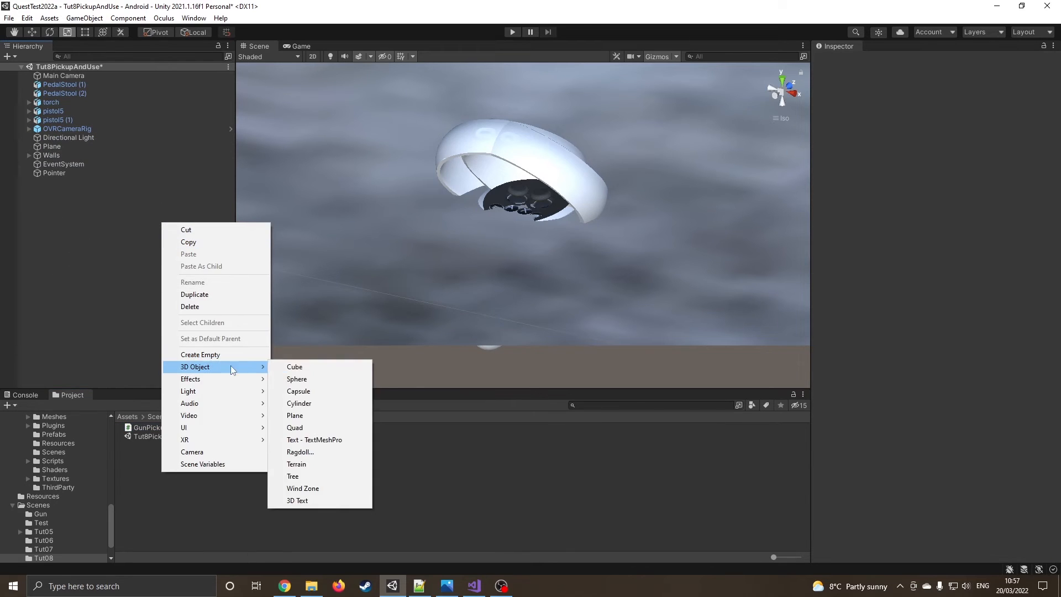
- Add a sphere, rename it Ball, and place it on the stool beside the pistols
{"action": "left_click", "coordinate": [296, 379]}
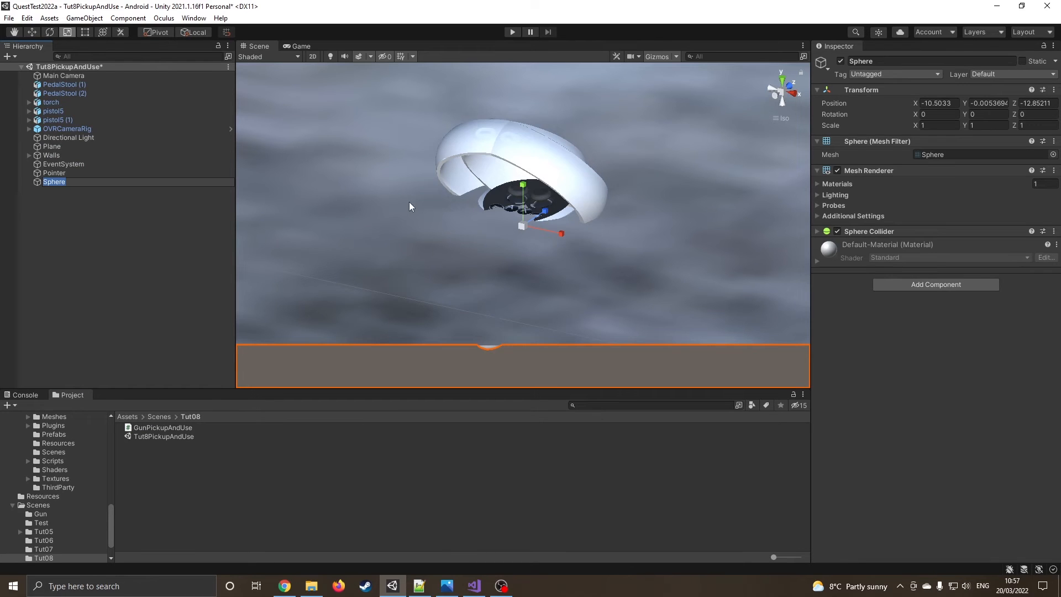
{"action": "left_click", "coordinate": [54, 181]}
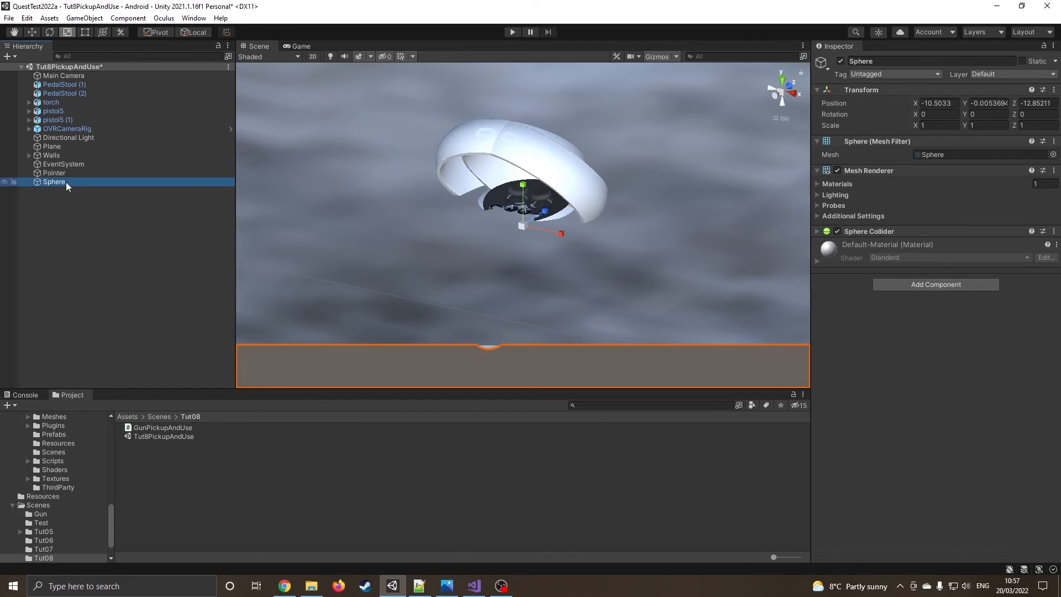
{"action": "type", "text": "Ball"}
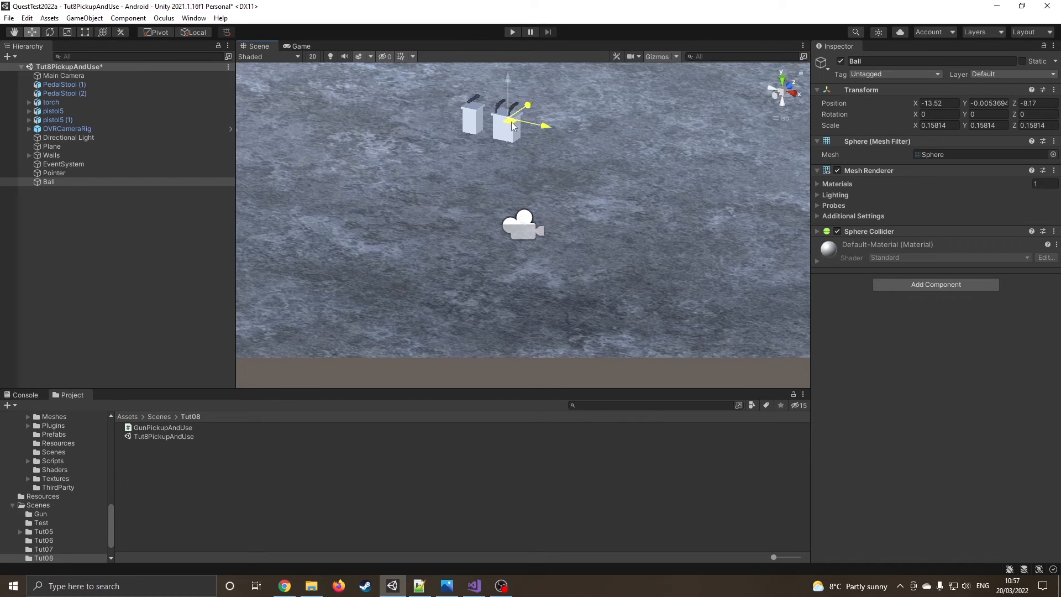
{"action": "left_click_drag", "start_coordinate": [511, 126], "coordinate": [530, 109]}
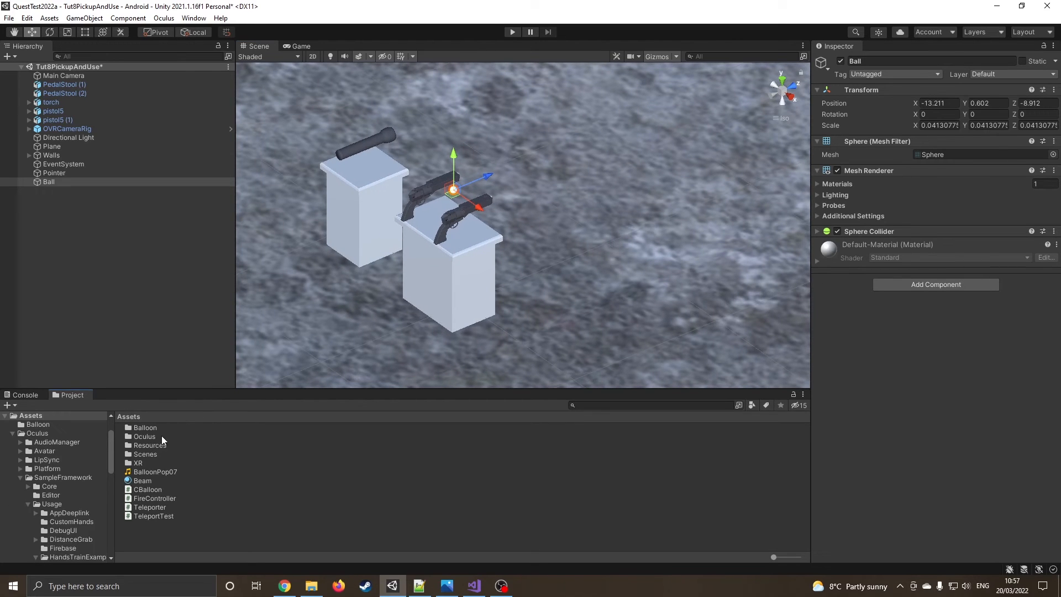
- Open the Scenes/Tut08 folder and add a gravity-enabled Rigidbody to Ball
{"action": "left_click", "coordinate": [139, 428]}
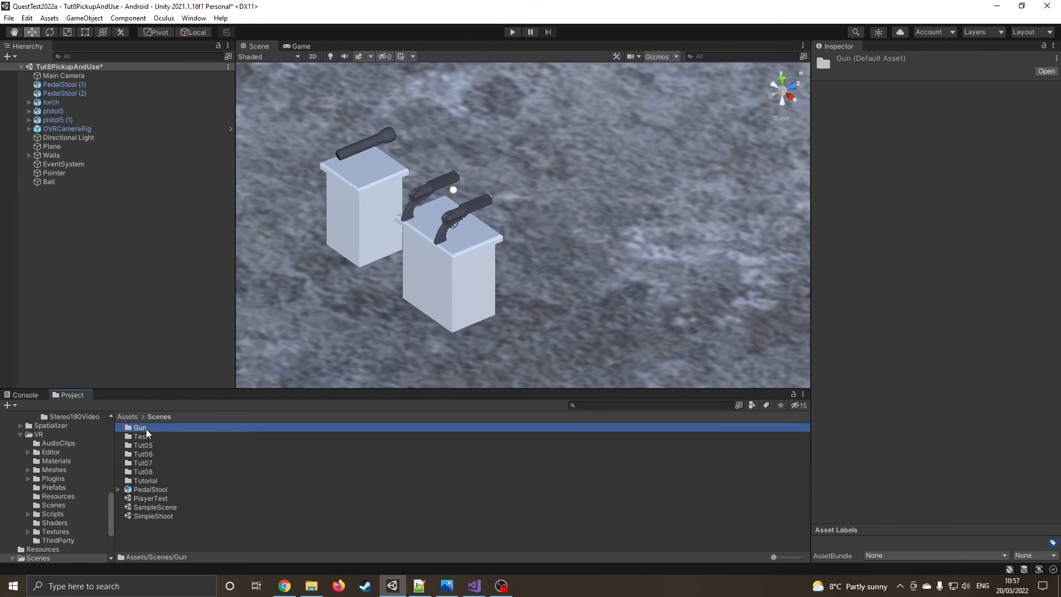
{"action": "double_click", "coordinate": [139, 427]}
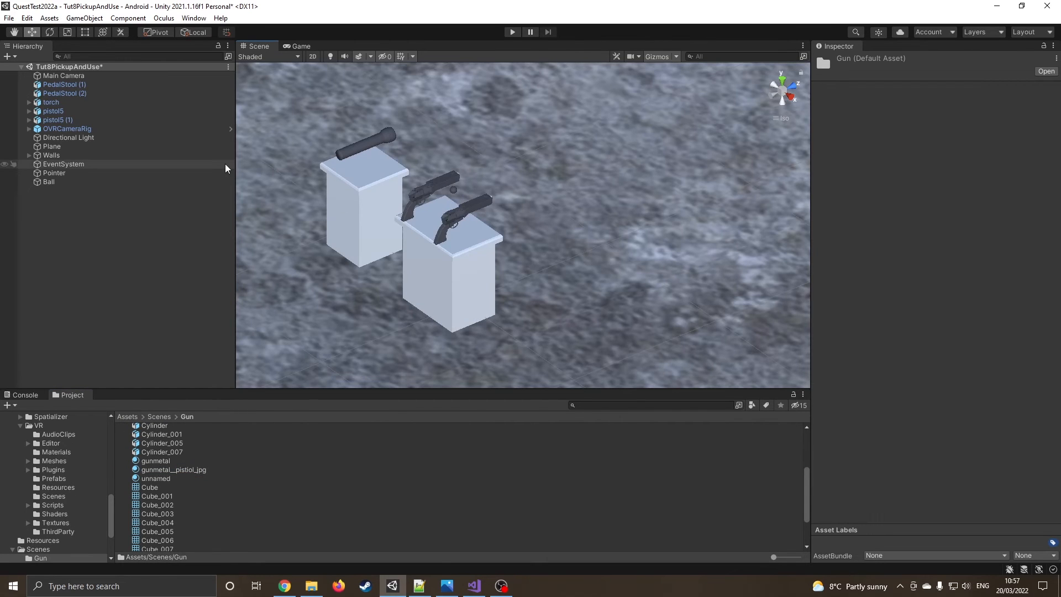
{"action": "left_click", "coordinate": [48, 182]}
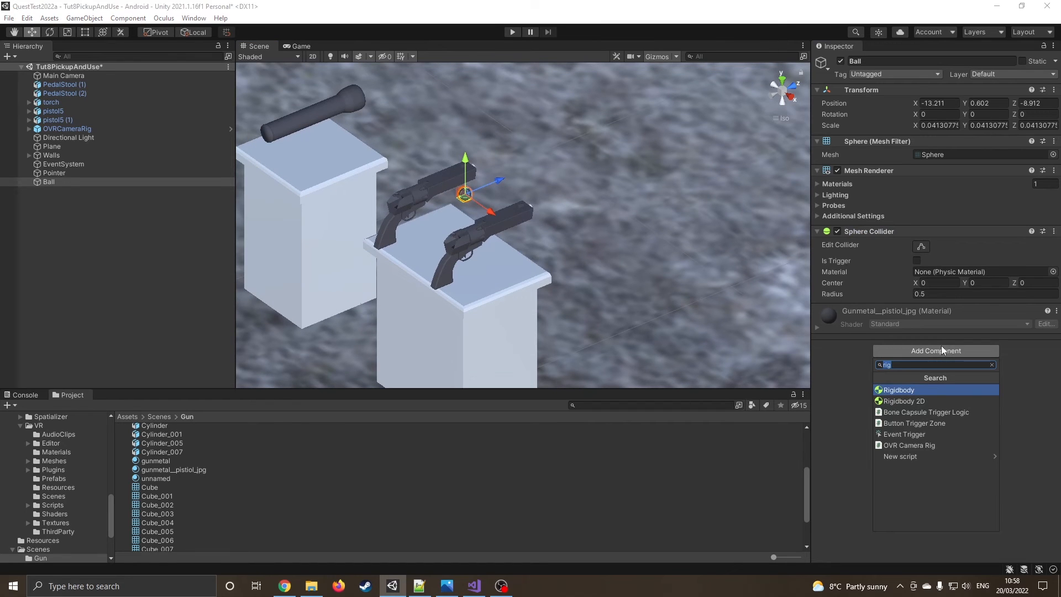
{"action": "left_click", "coordinate": [898, 390]}
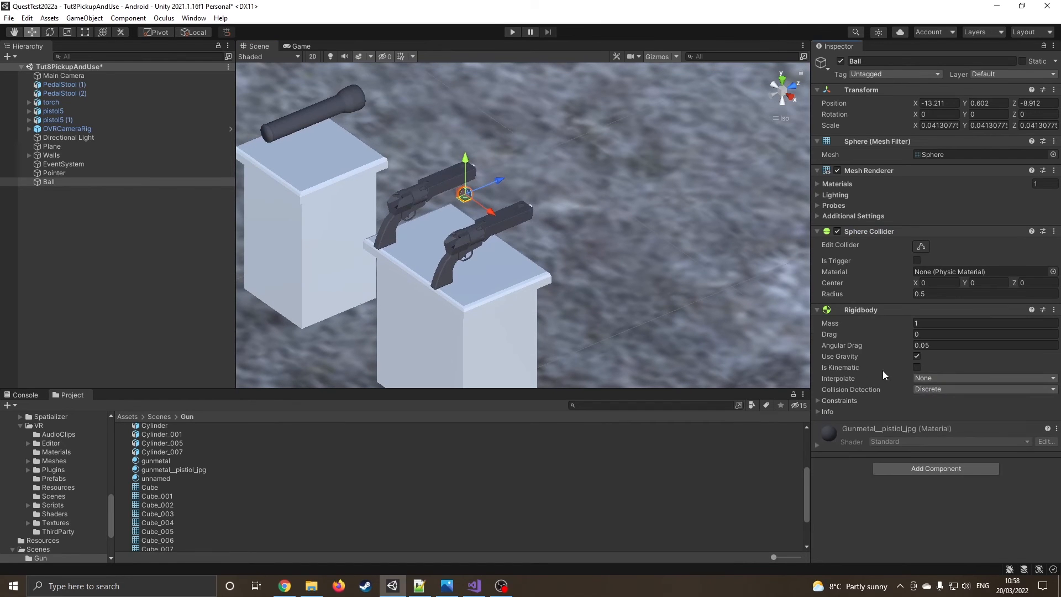
{"action": "left_click", "coordinate": [818, 310]}
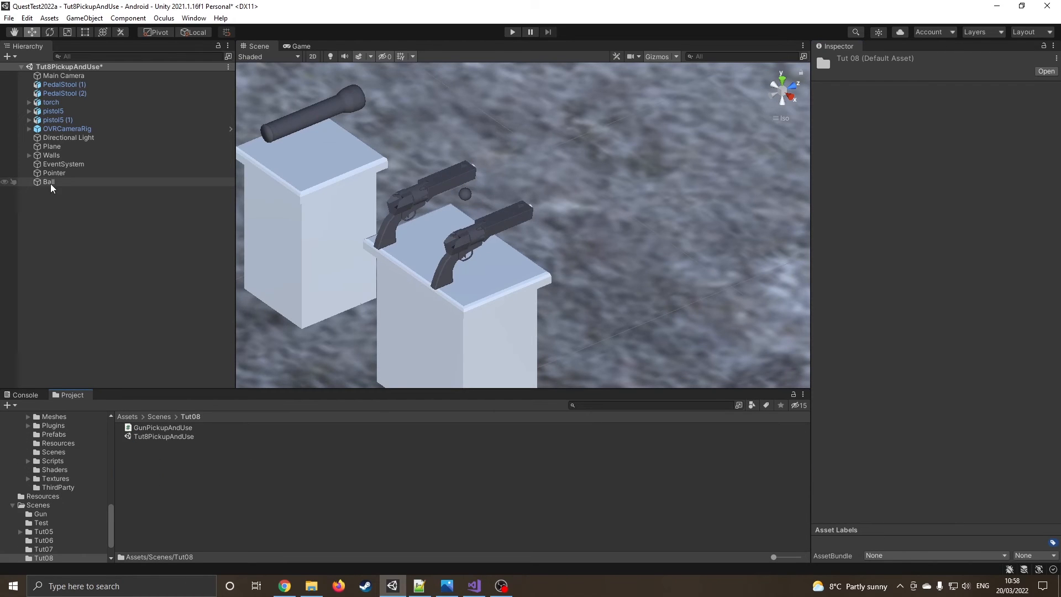
- Turn Ball into a prefab in Tut08 and remove the instance from the scene
{"action": "left_click", "coordinate": [139, 427]}
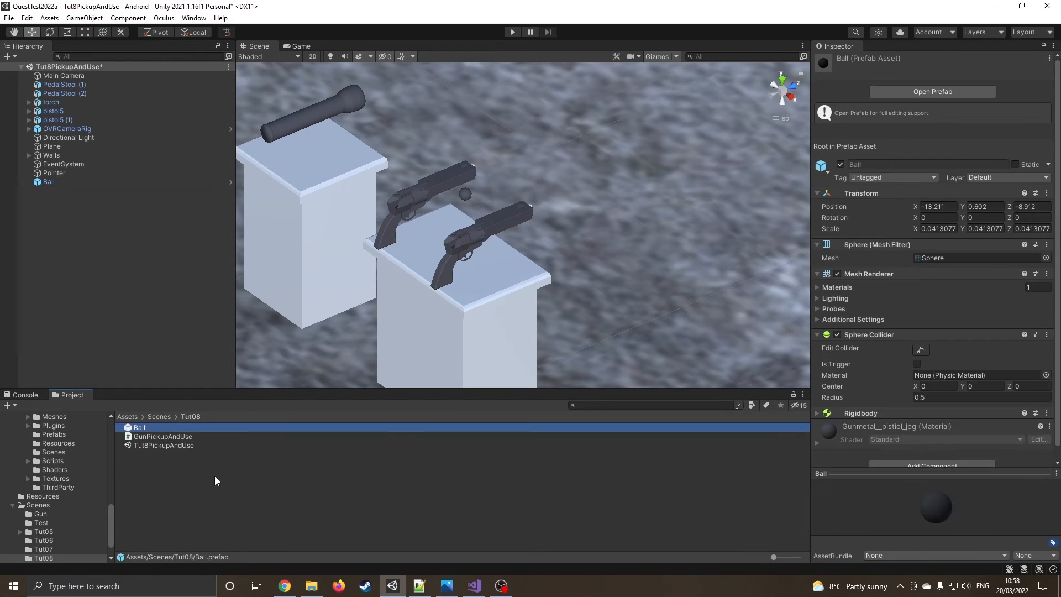
{"action": "left_click", "coordinate": [48, 181]}
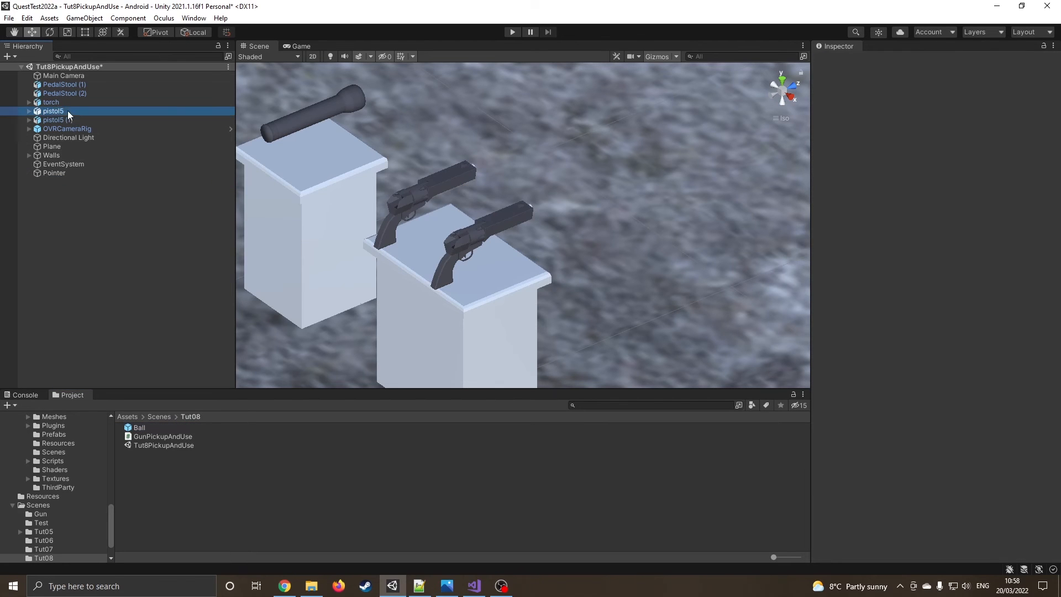
{"action": "left_click", "coordinate": [56, 120]}
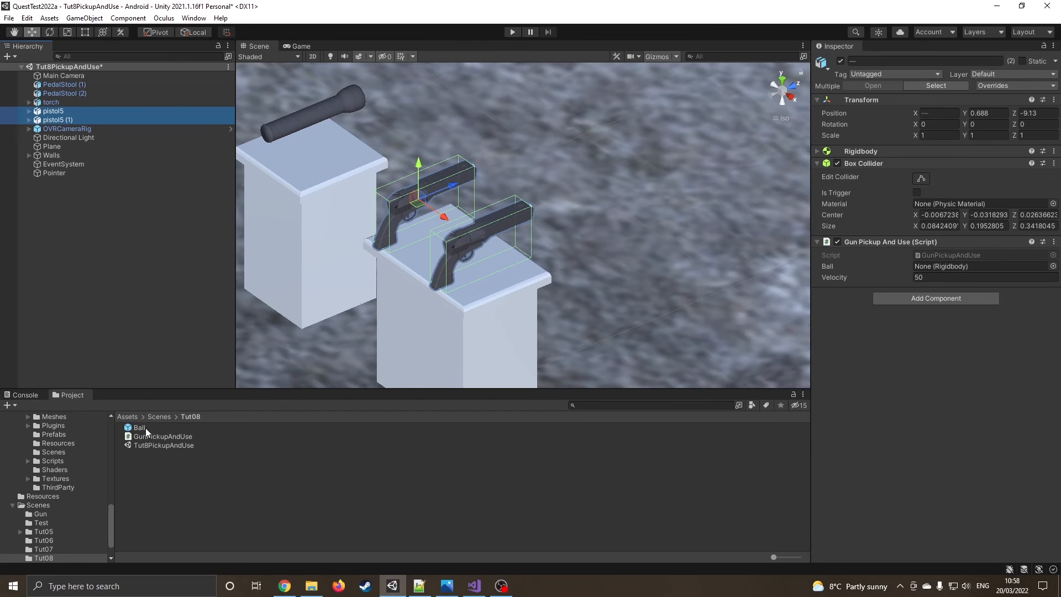
- Assign the Ball prefab as the GunPickupAndUse bullet on both pistols, velocity 50
{"action": "left_click", "coordinate": [981, 266]}
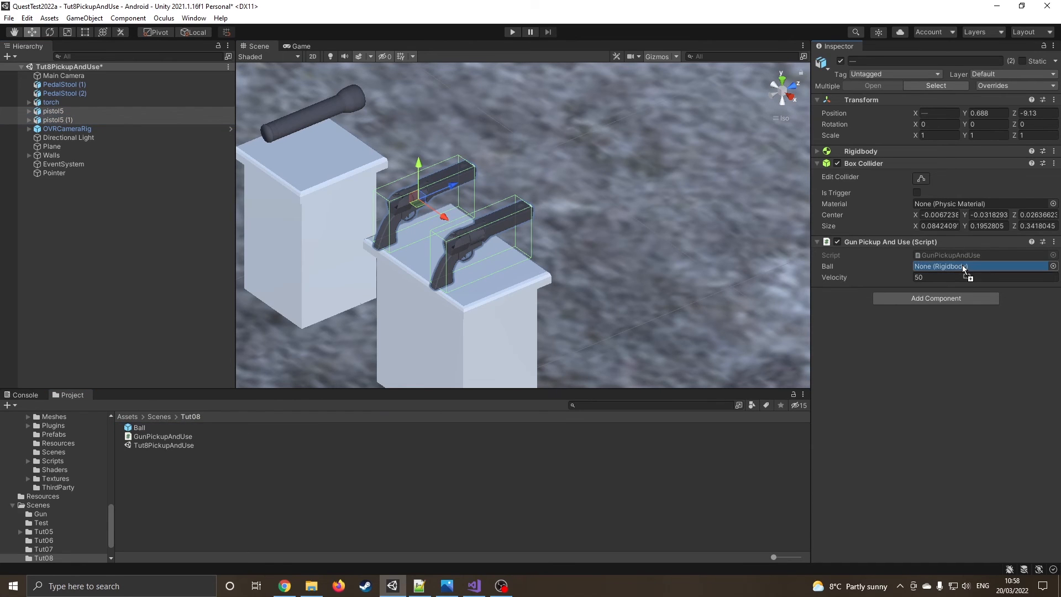
{"action": "left_click", "coordinate": [982, 266]}
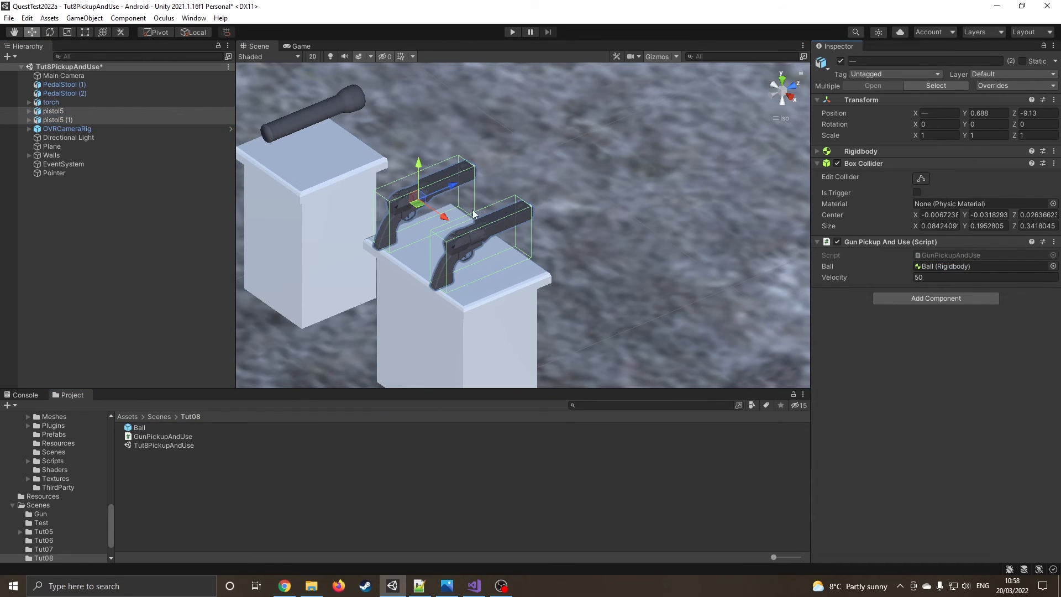
{"action": "left_click", "coordinate": [57, 120]}
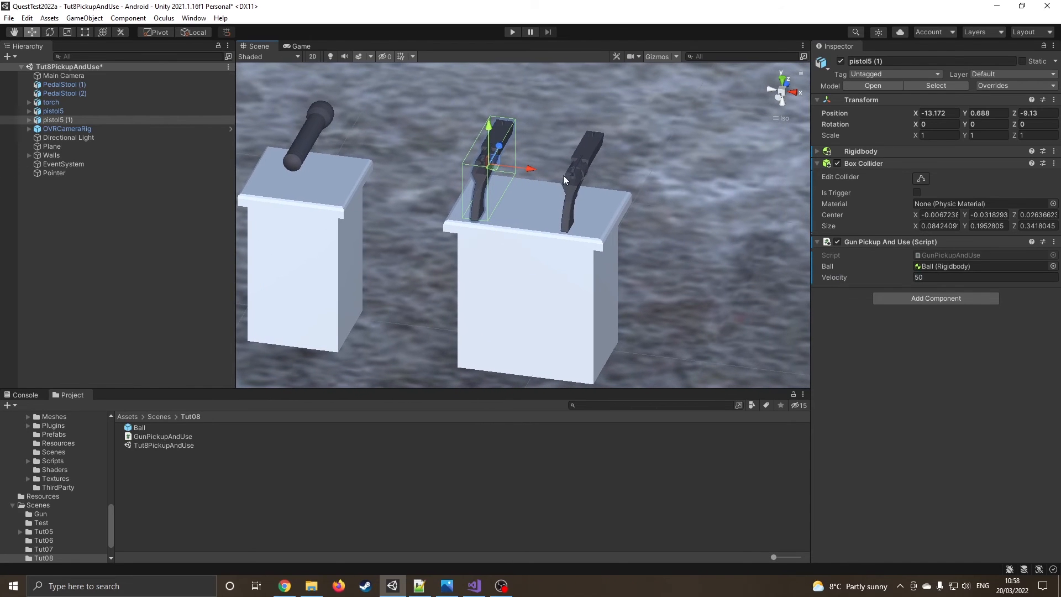
{"action": "mouse_move", "coordinate": [247, 159]}
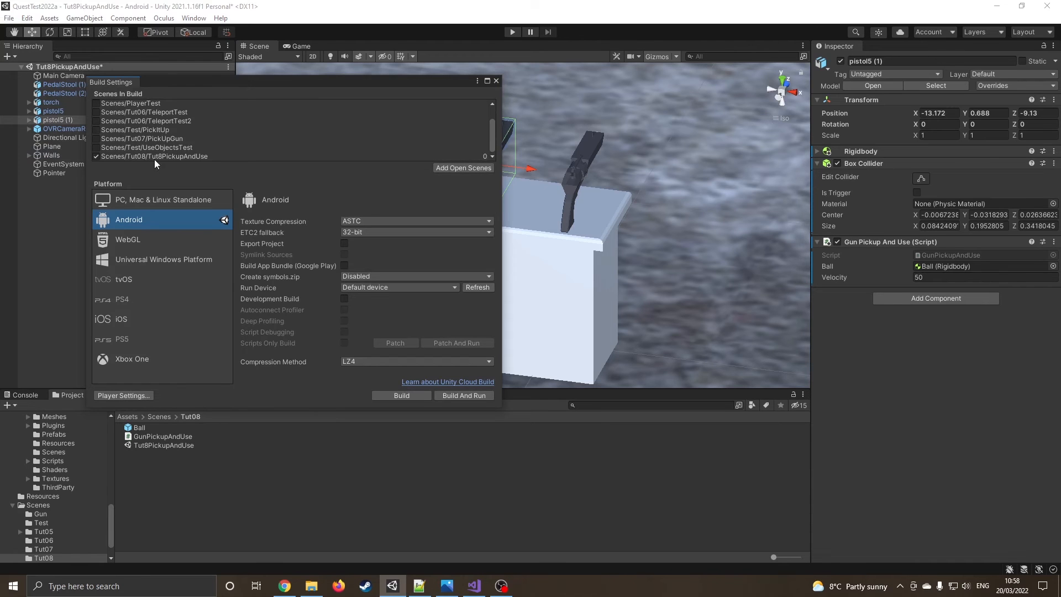
{"action": "mouse_move", "coordinate": [288, 331]}
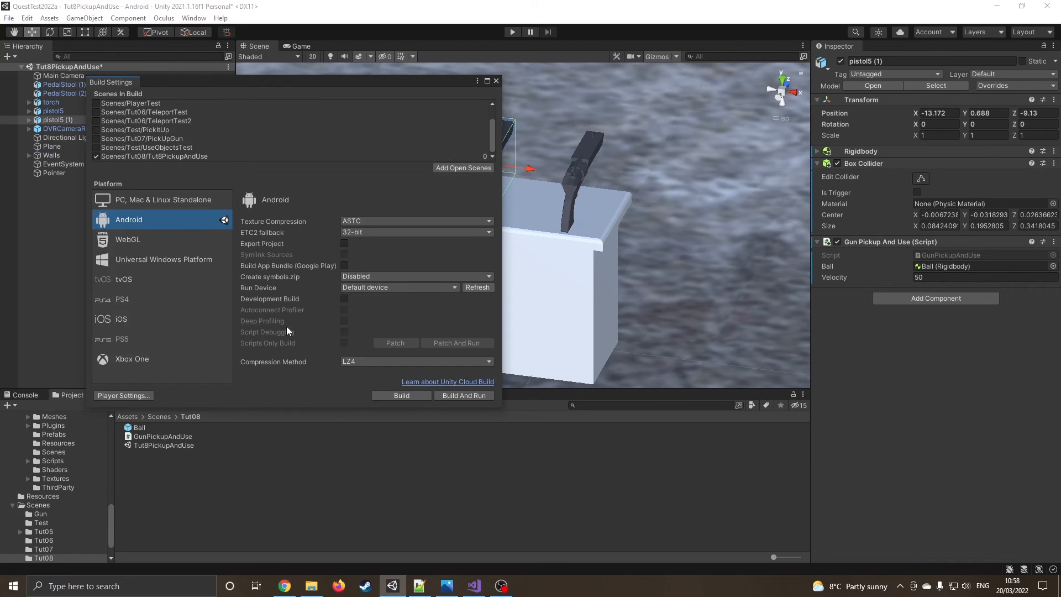
- Launch an Android build of the Tut08/Tut8PickupAndUse scene from Build Settings
{"action": "left_click", "coordinate": [401, 396]}
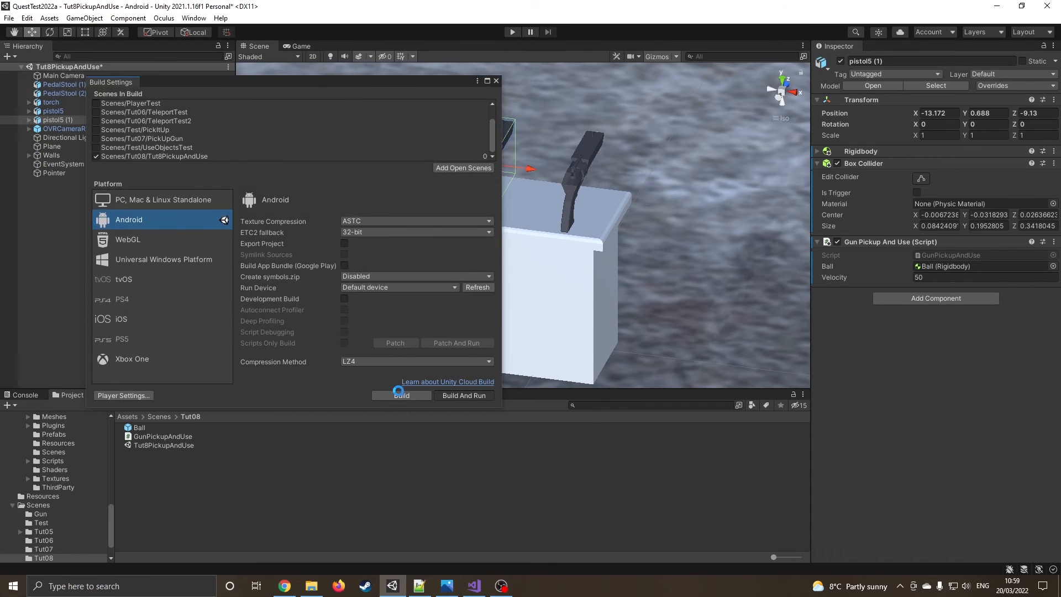
{"action": "left_click", "coordinate": [401, 394]}
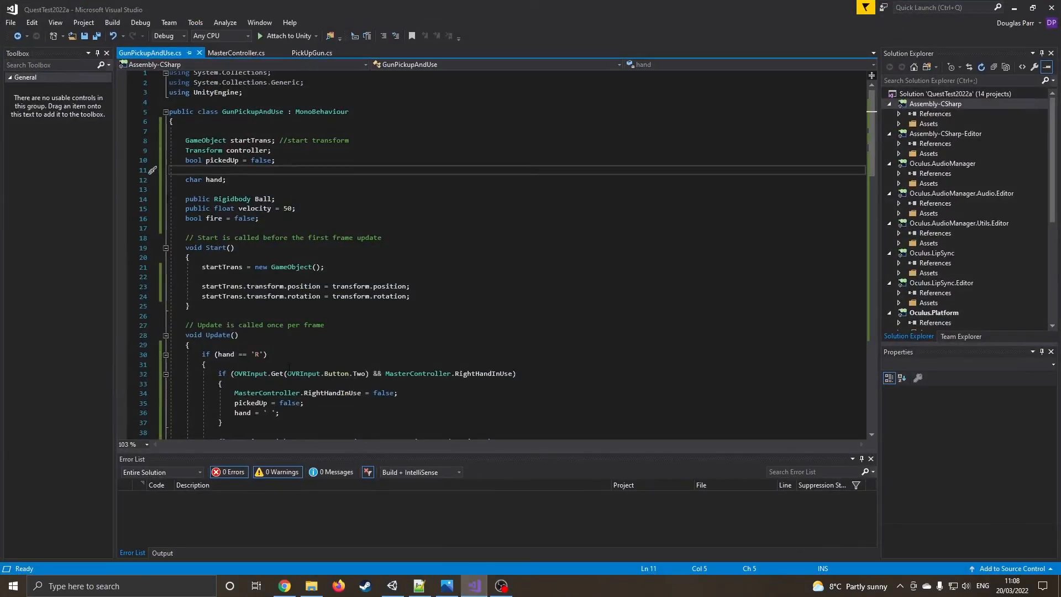
{"action": "left_click", "coordinate": [223, 160]}
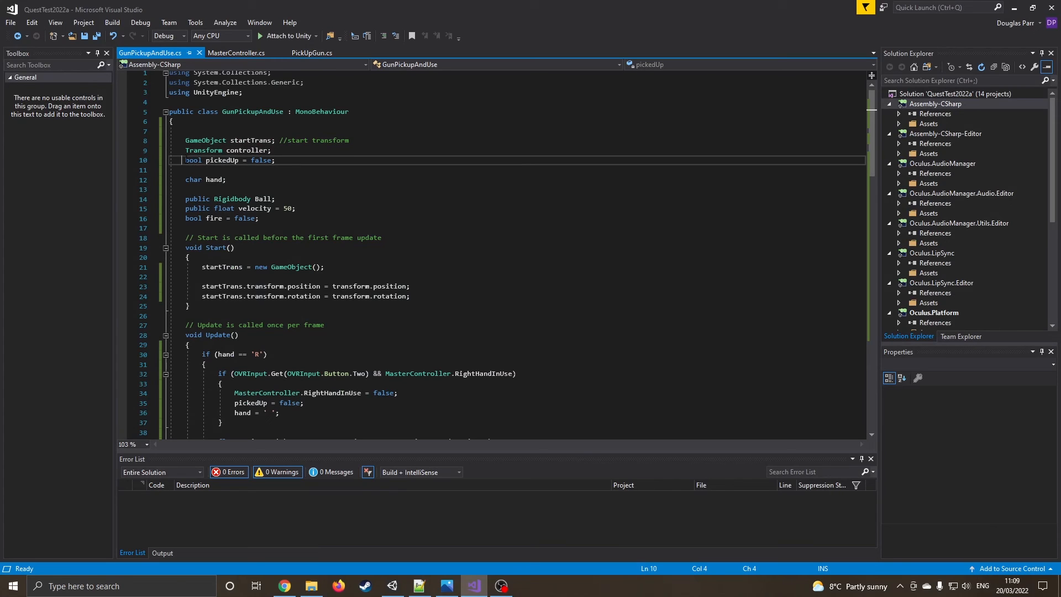
{"action": "type", "text": "static public"}
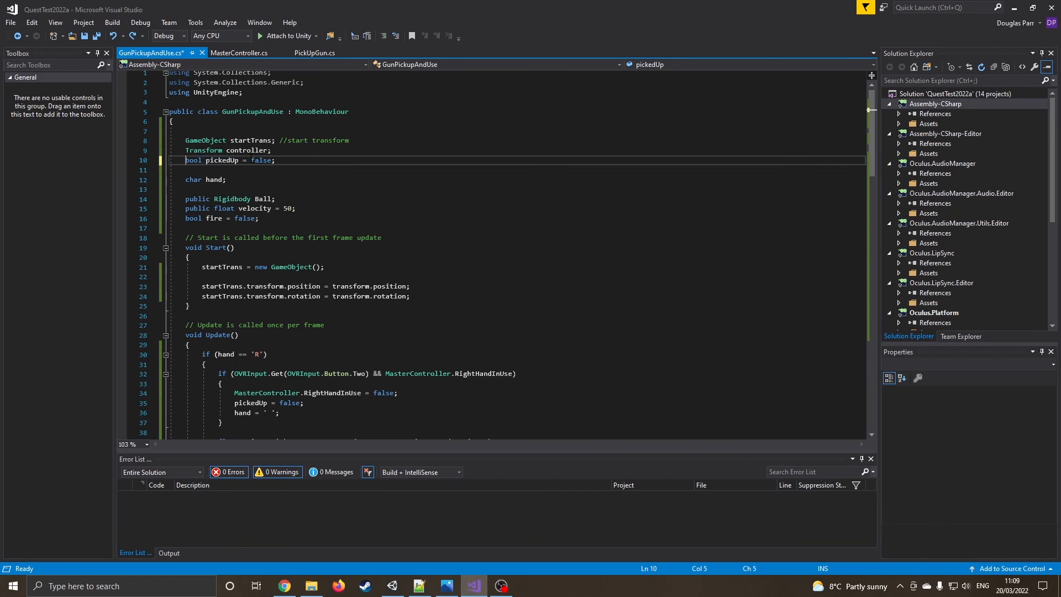
{"action": "key", "text": "ctrl+s"}
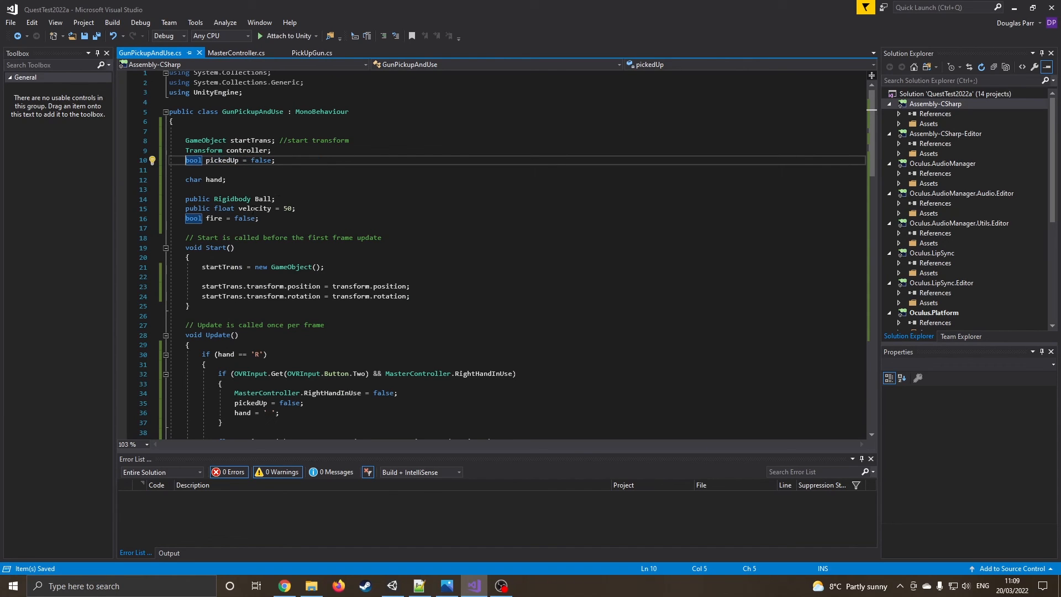
{"action": "mouse_move", "coordinate": [256, 207]}
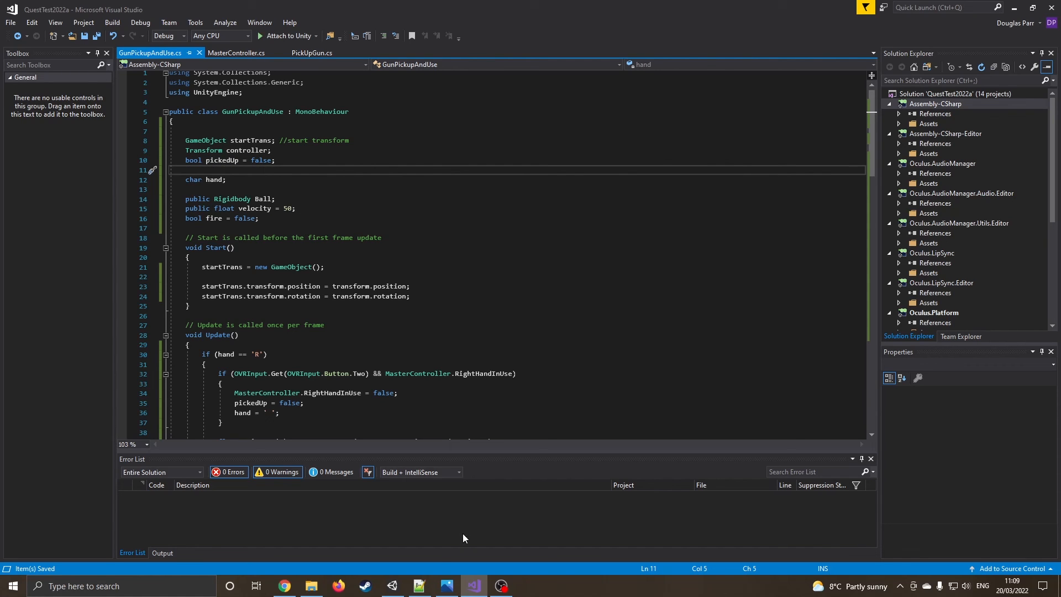
- Return to Unity, run File > Build And Run on the device, then show the Console warnings
{"action": "left_click", "coordinate": [392, 585]}
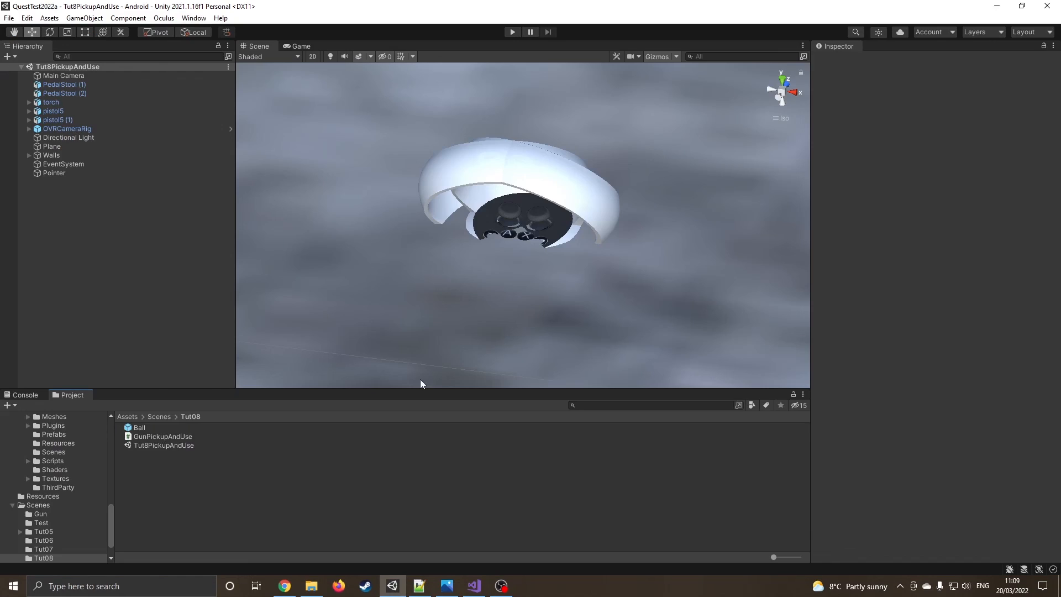
{"action": "left_click", "coordinate": [9, 18]}
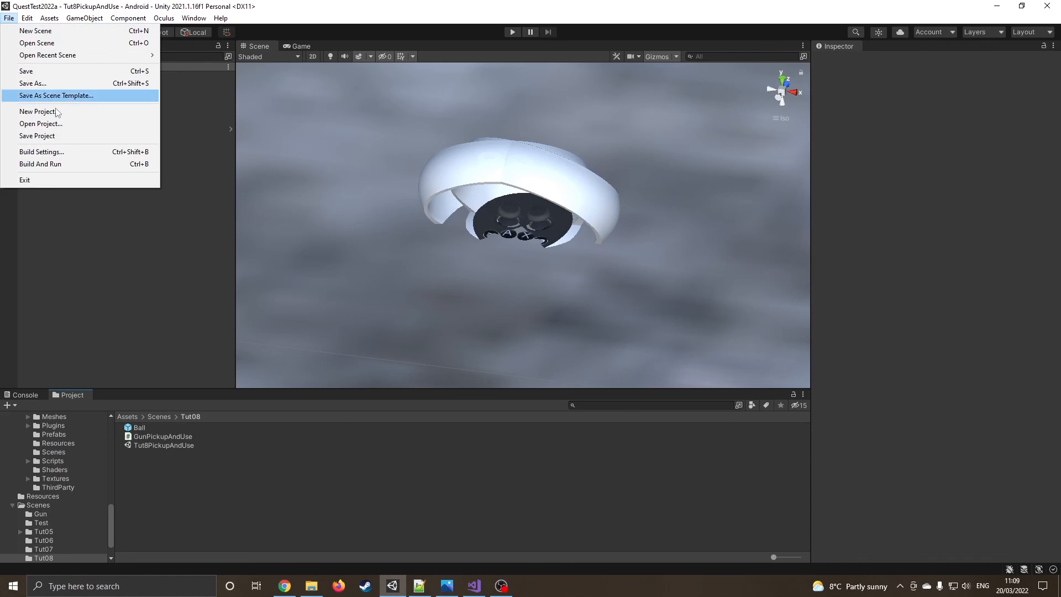
{"action": "mouse_move", "coordinate": [88, 164]}
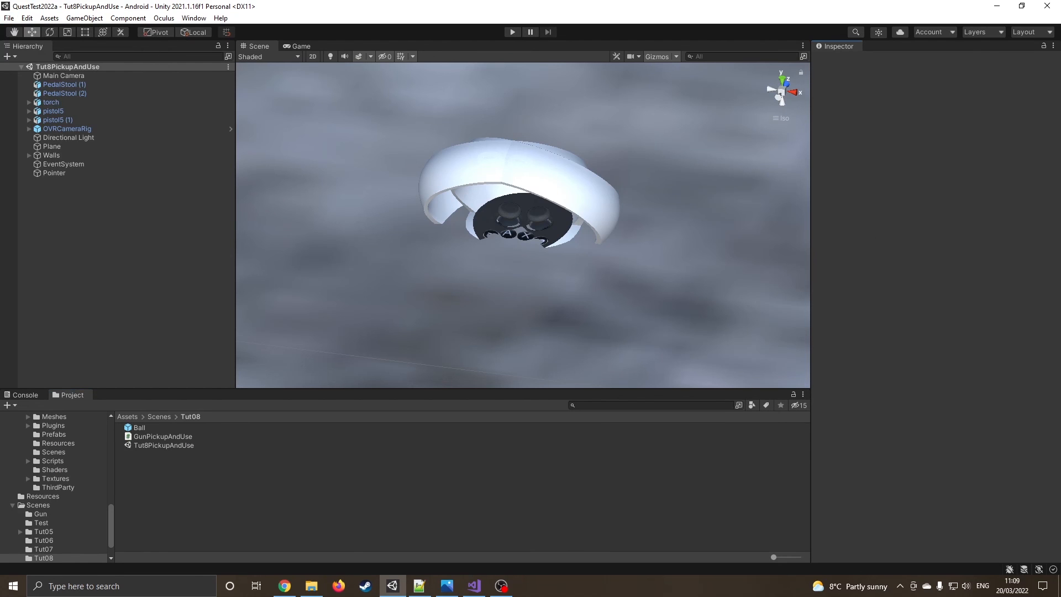
{"action": "left_click", "coordinate": [513, 31]}
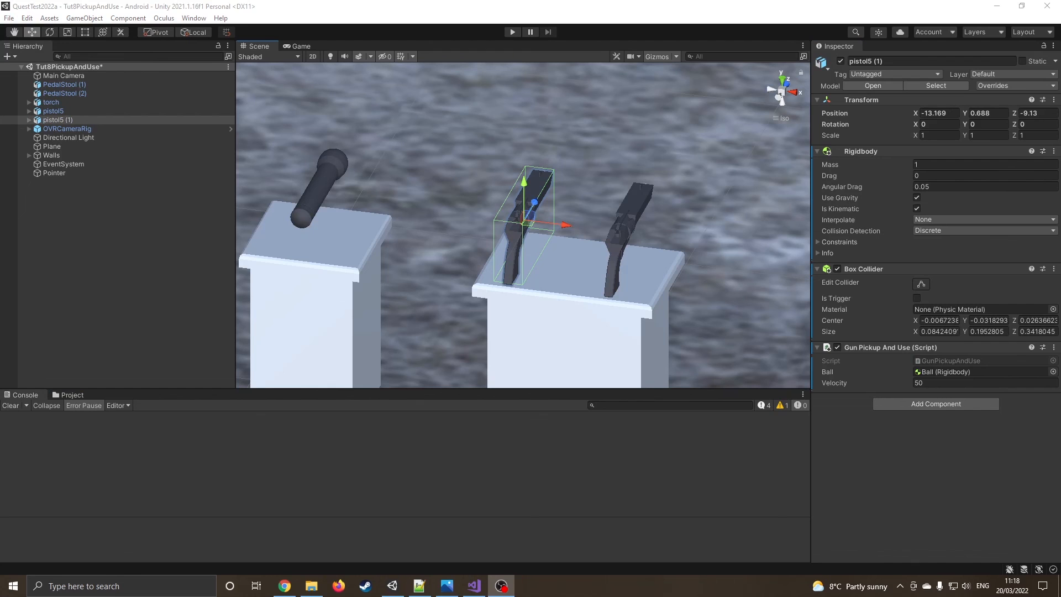
{"action": "left_click", "coordinate": [473, 586]}
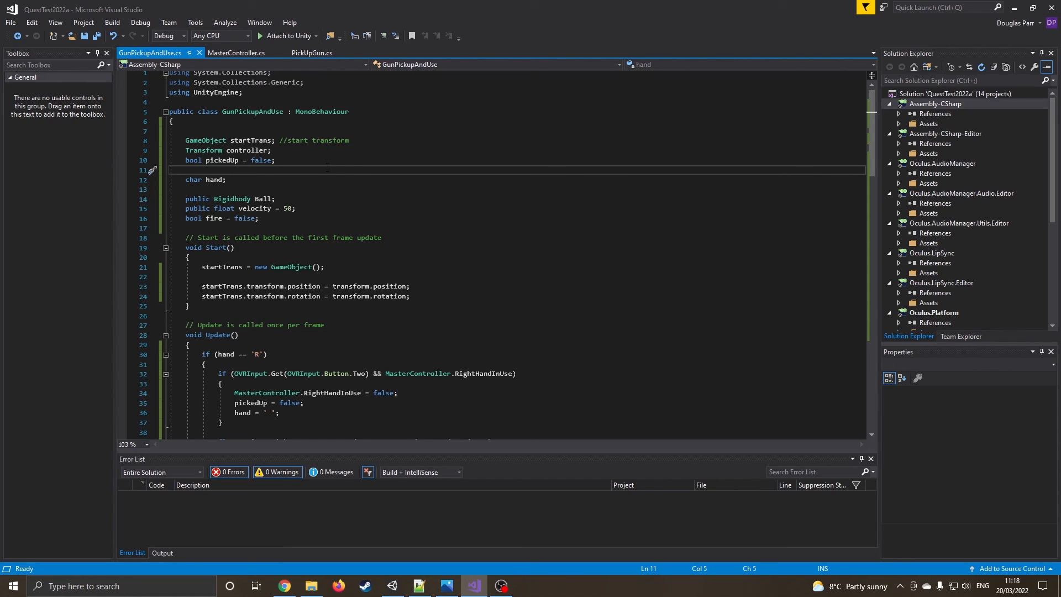
{"action": "scroll", "scroll_direction": "down", "scroll_amount": 3}
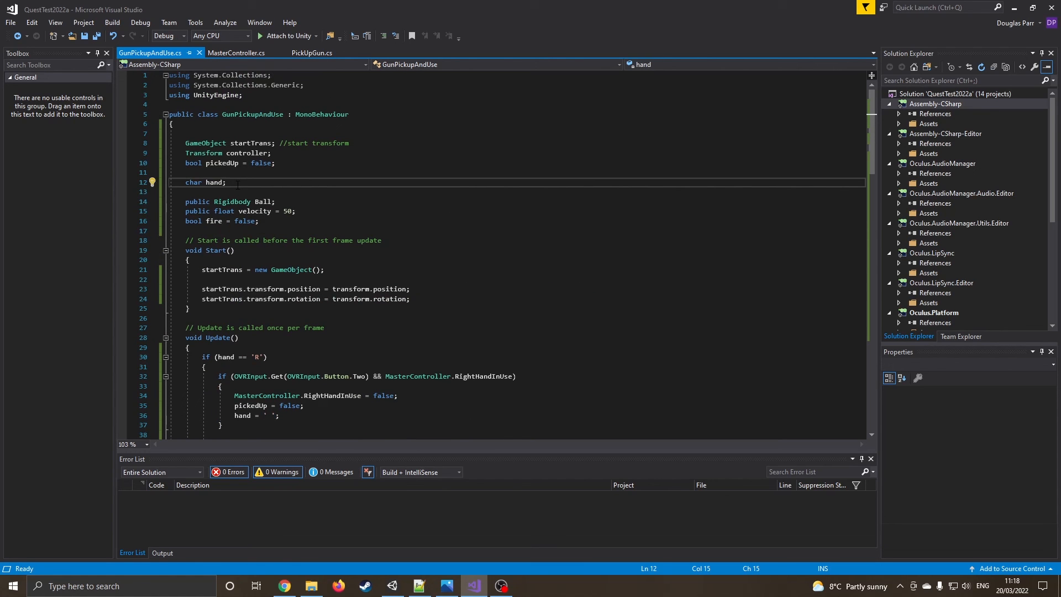
{"action": "scroll", "scroll_direction": "down", "scroll_amount": 3}
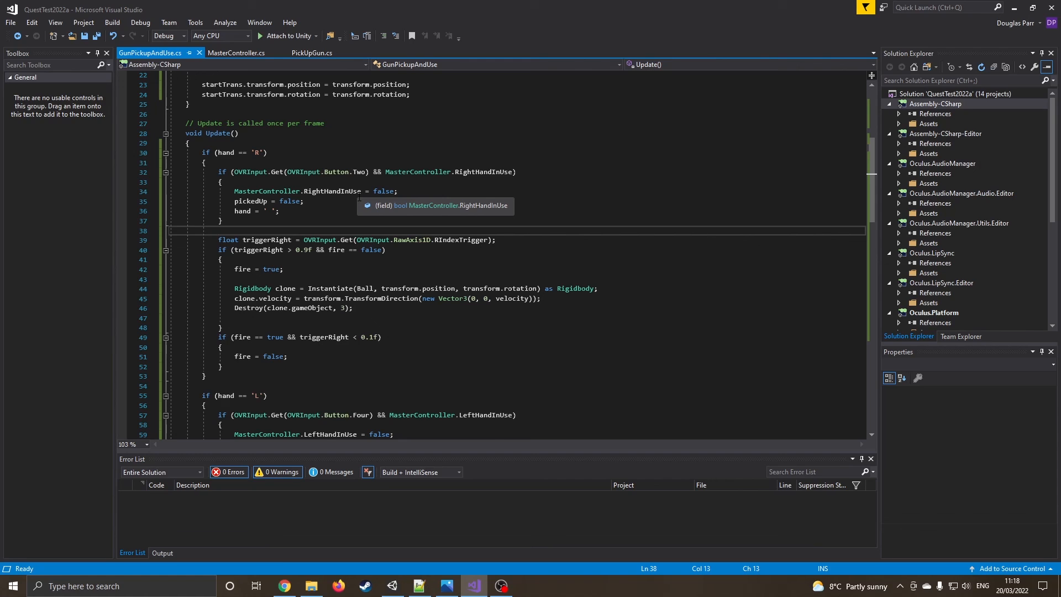
{"action": "scroll", "scroll_direction": "down", "scroll_amount": 3}
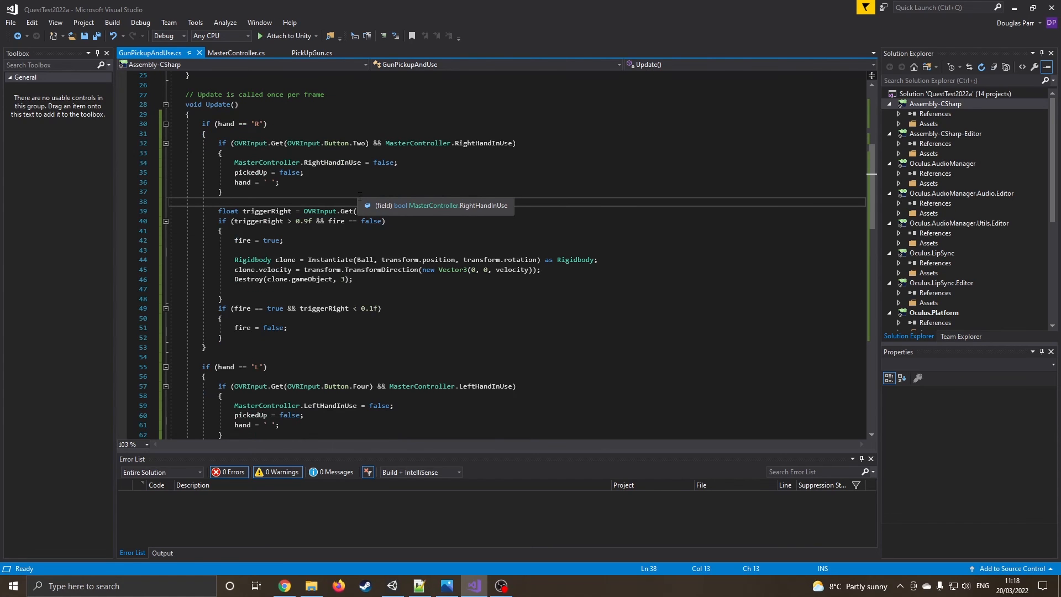